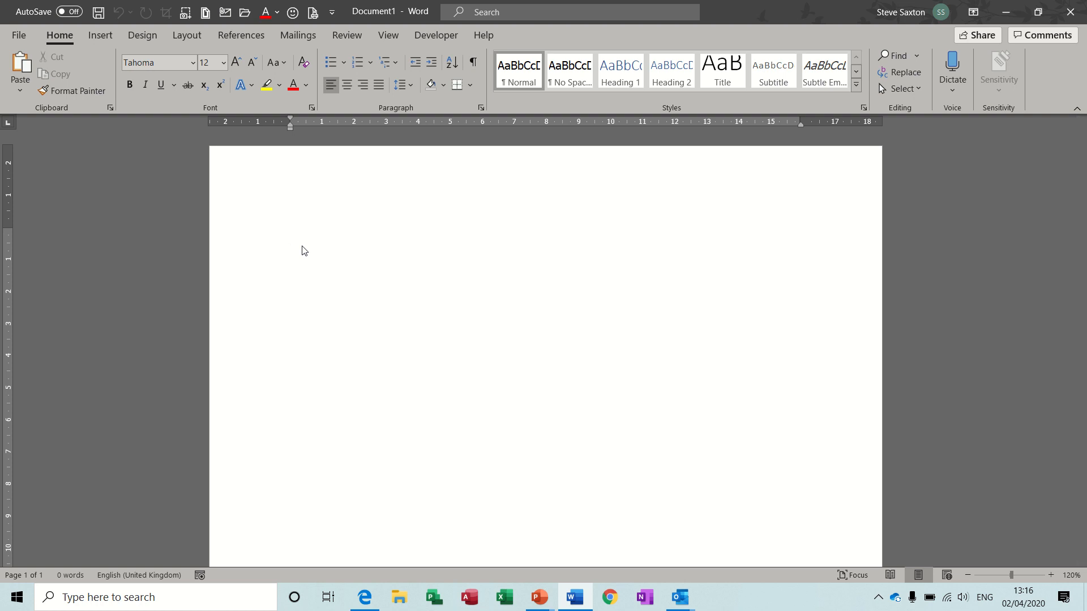
Place the cursor at the top of the blank Word document.
left_click(290, 235)
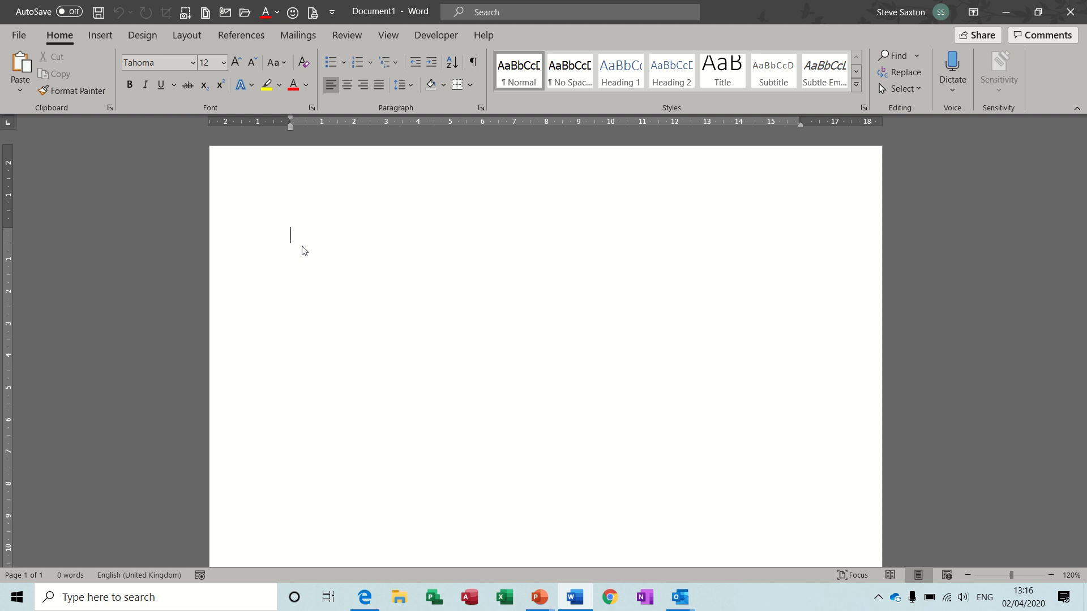
mouse_move(605, 198)
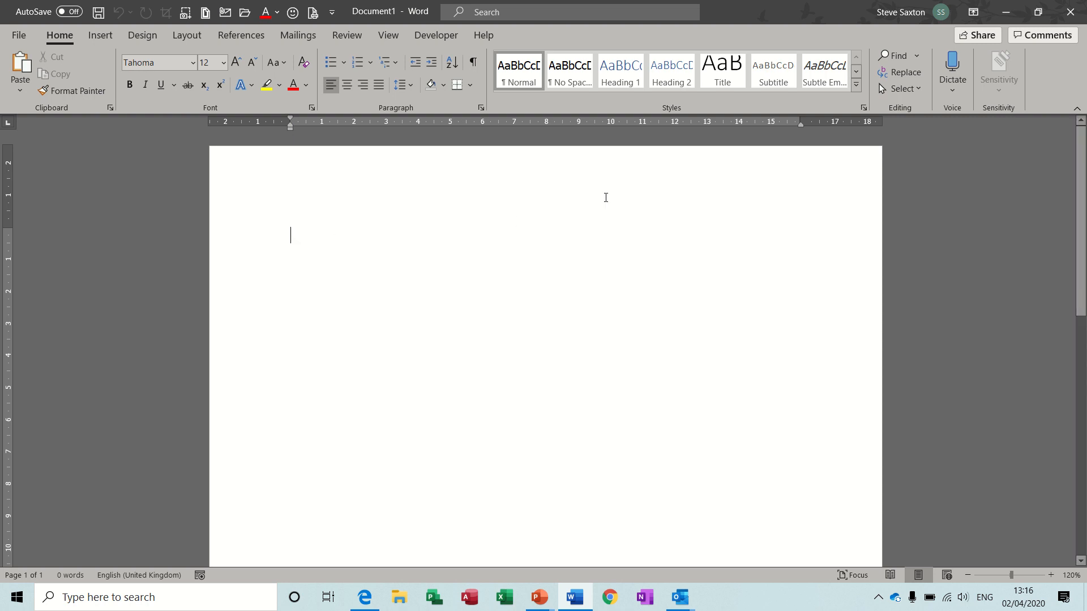
mouse_move(952, 66)
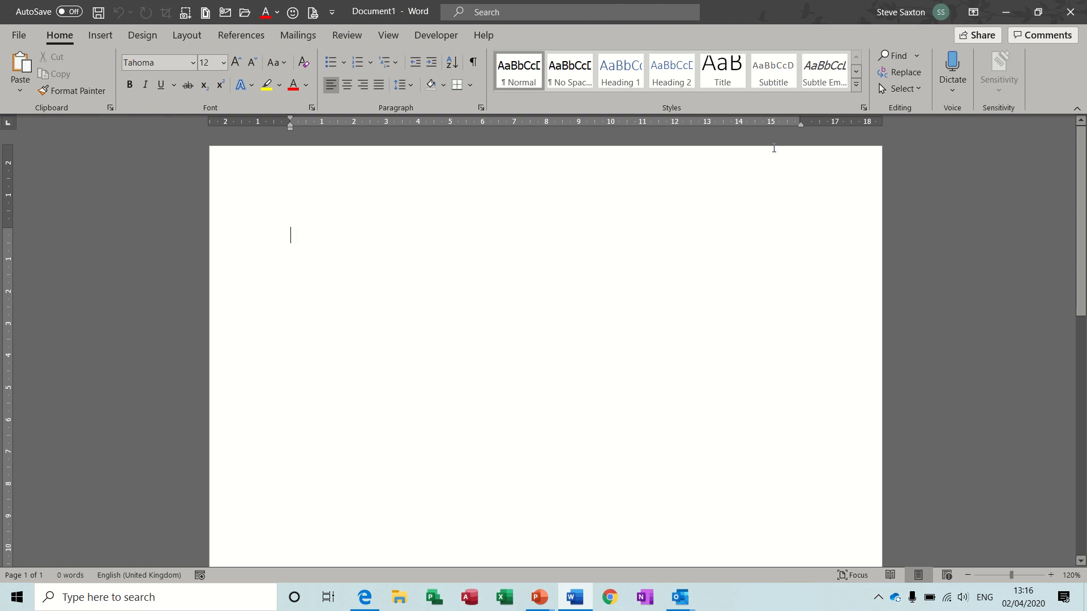
mouse_move(370, 217)
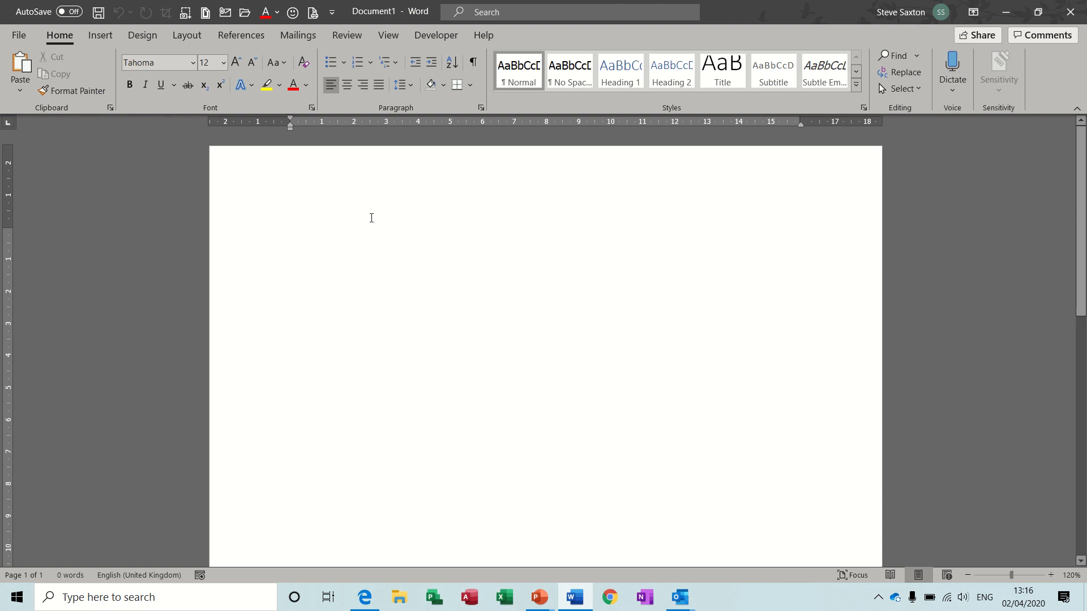
mouse_move(638, 236)
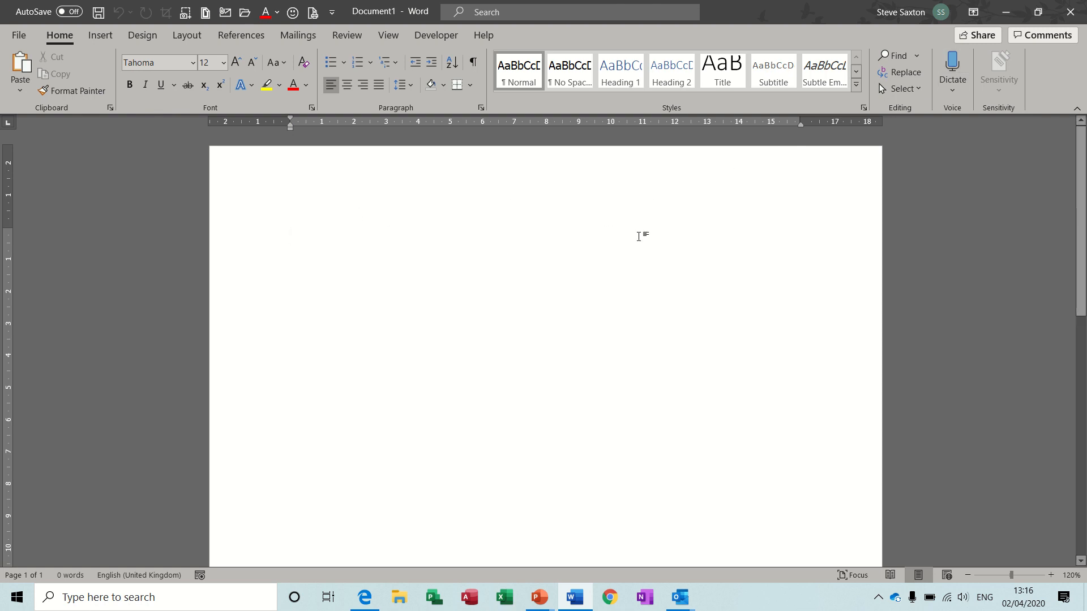
mouse_move(951, 61)
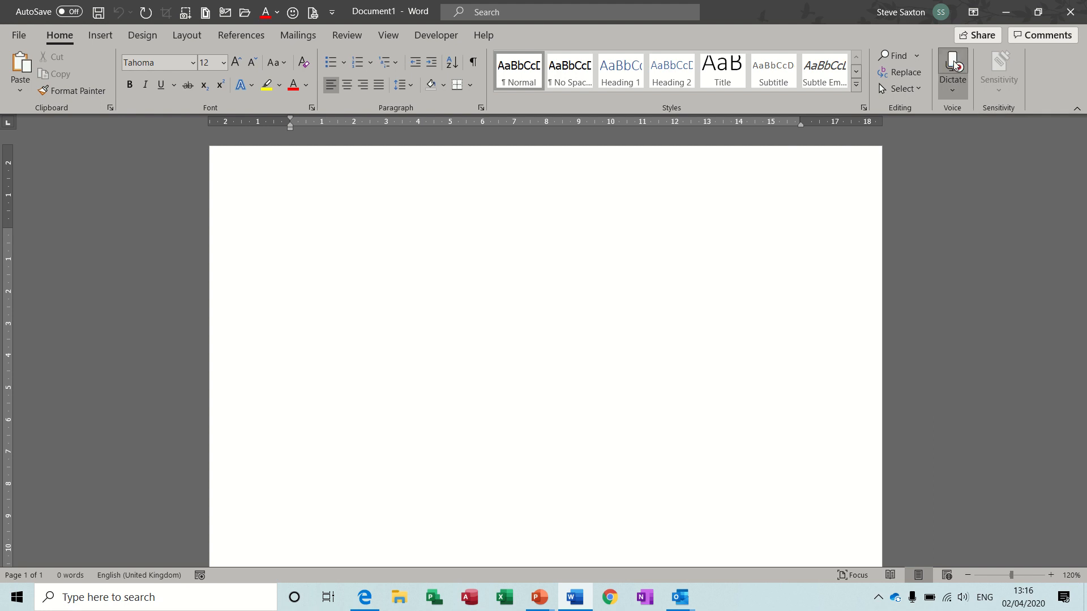
Turn on Dictate and dictate lines about speech appearing on screen, new lines, and typing quicker.
left_click(951, 66)
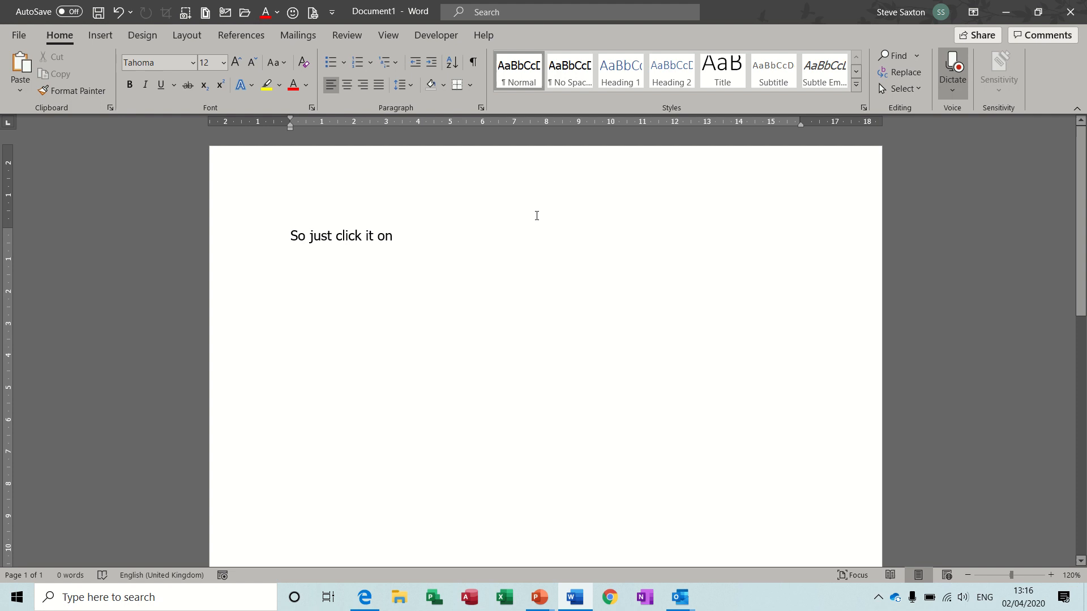
type("no when i talk what")
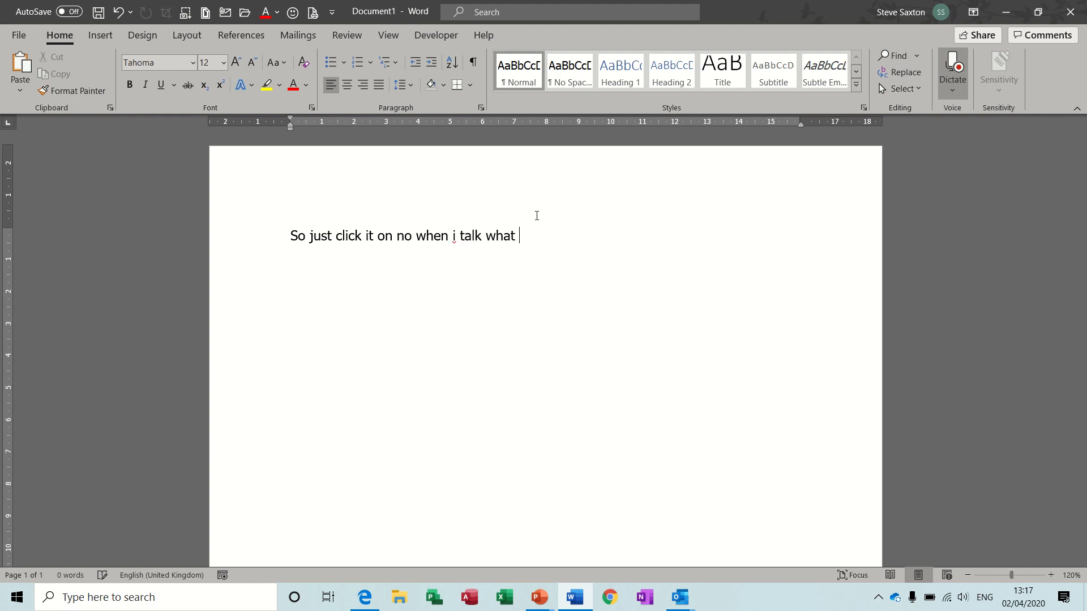
type("i say to you will now type on")
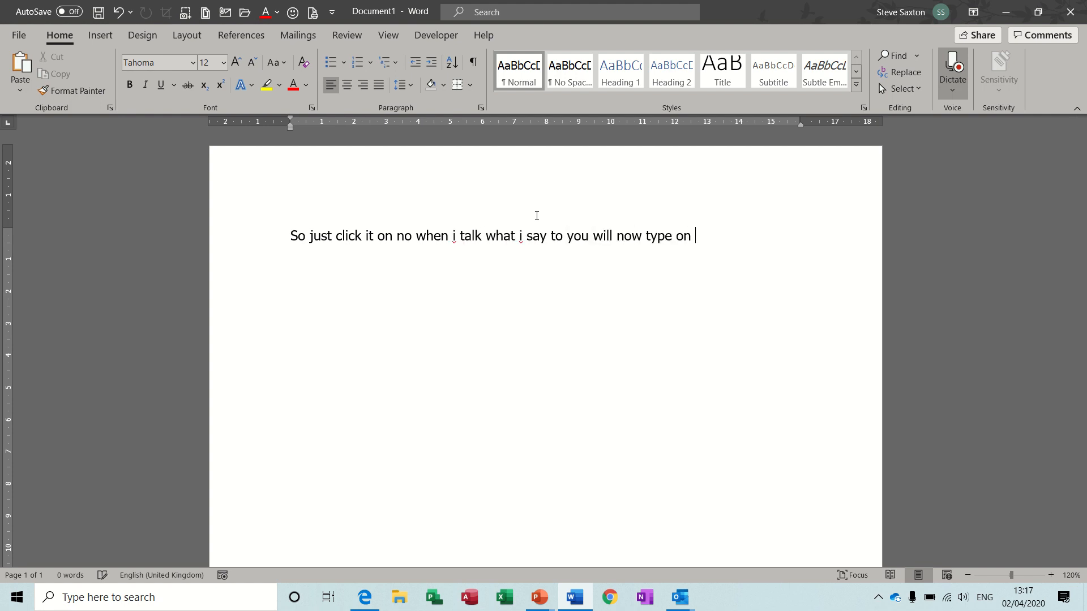
type("the screen if i")
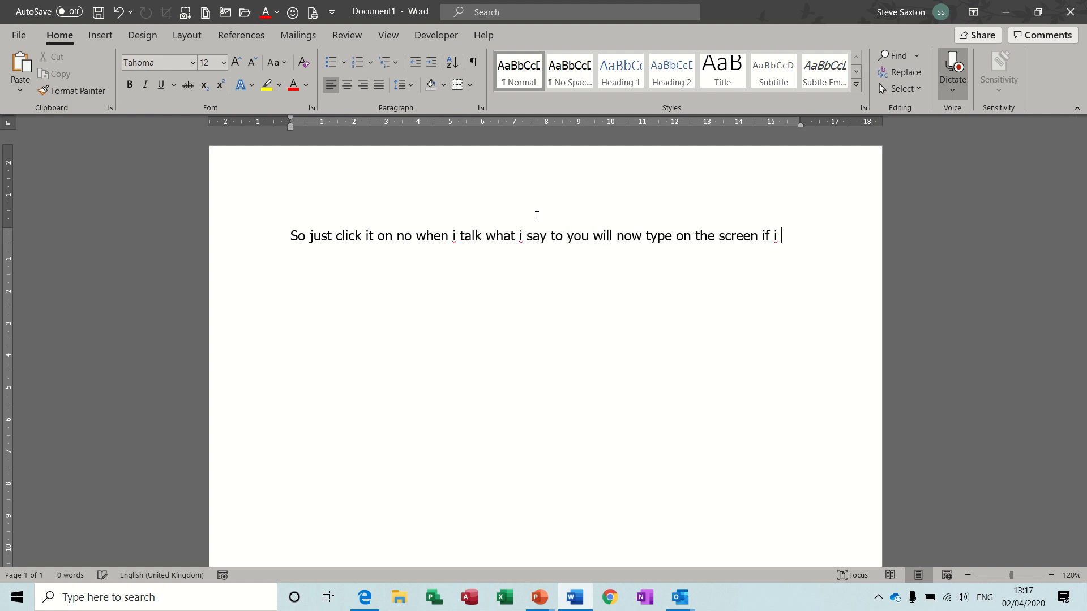
type("want to create a new line")
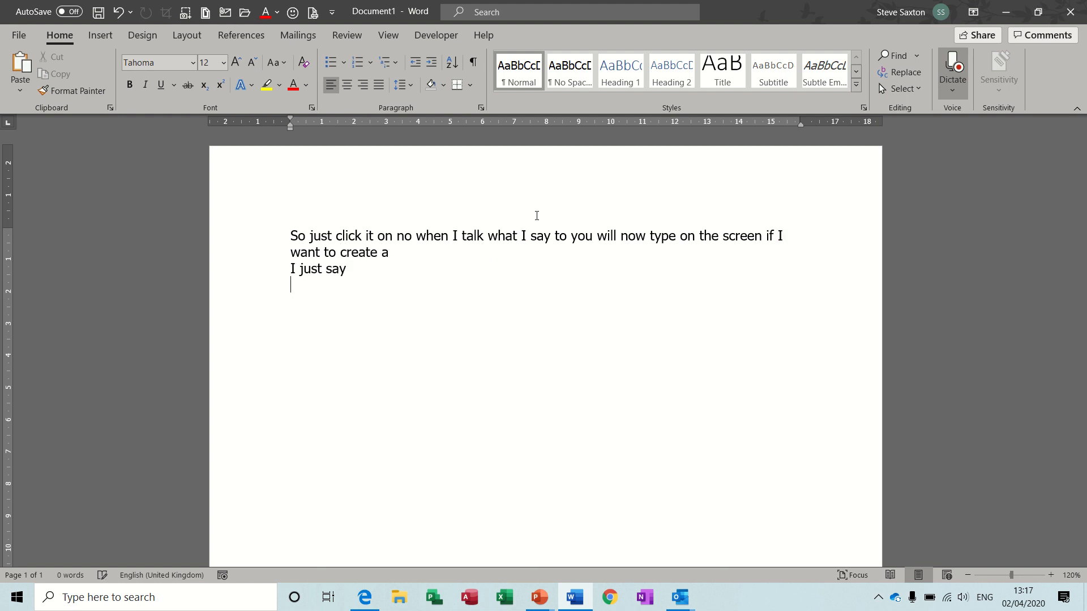
type("and then it creates")
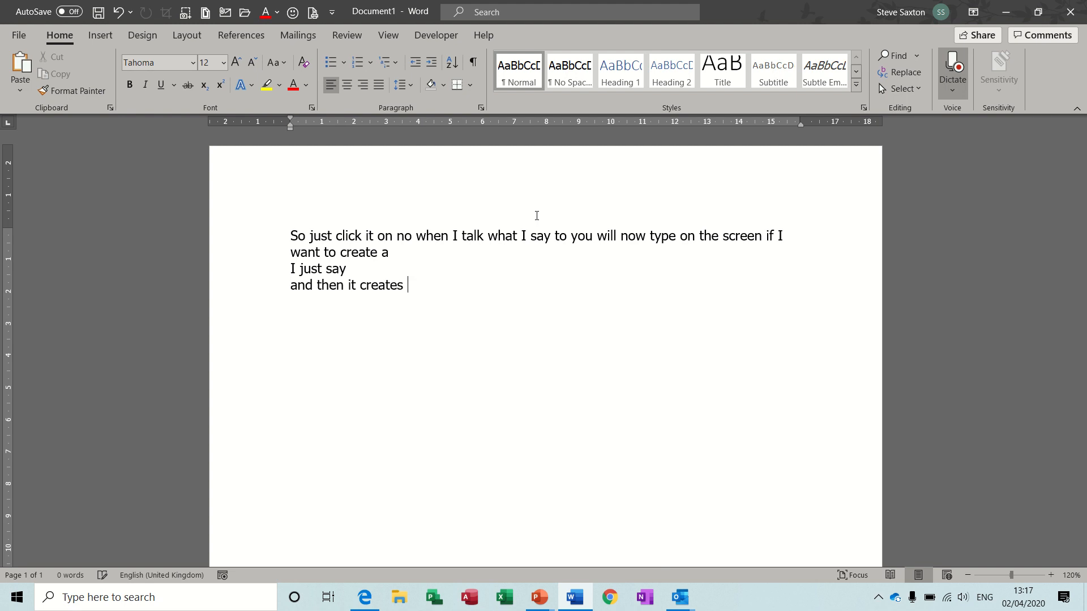
type("a new line and then cars")
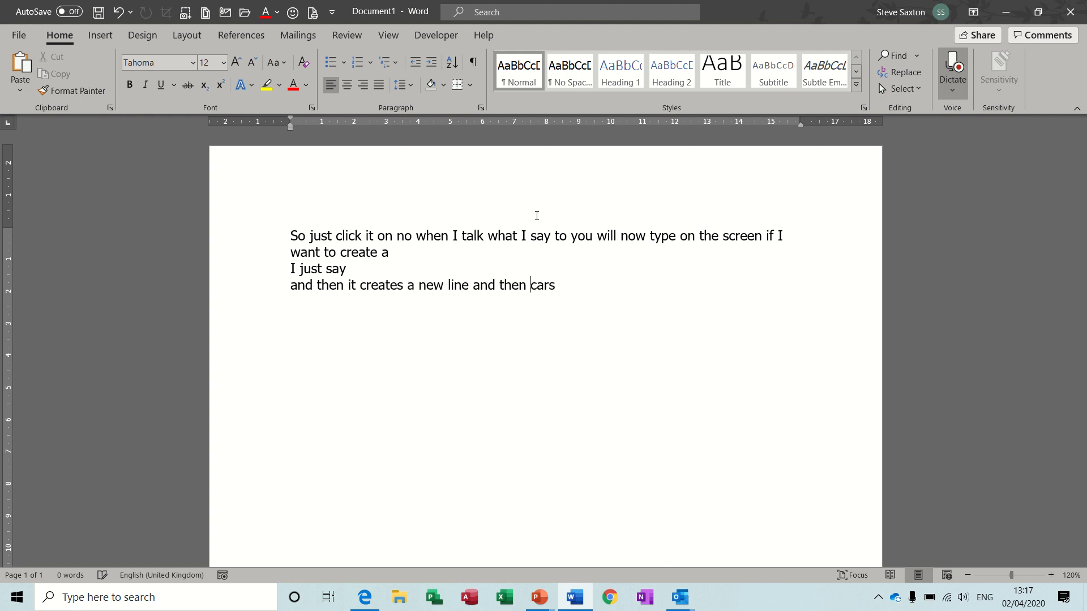
type("on recording everything")
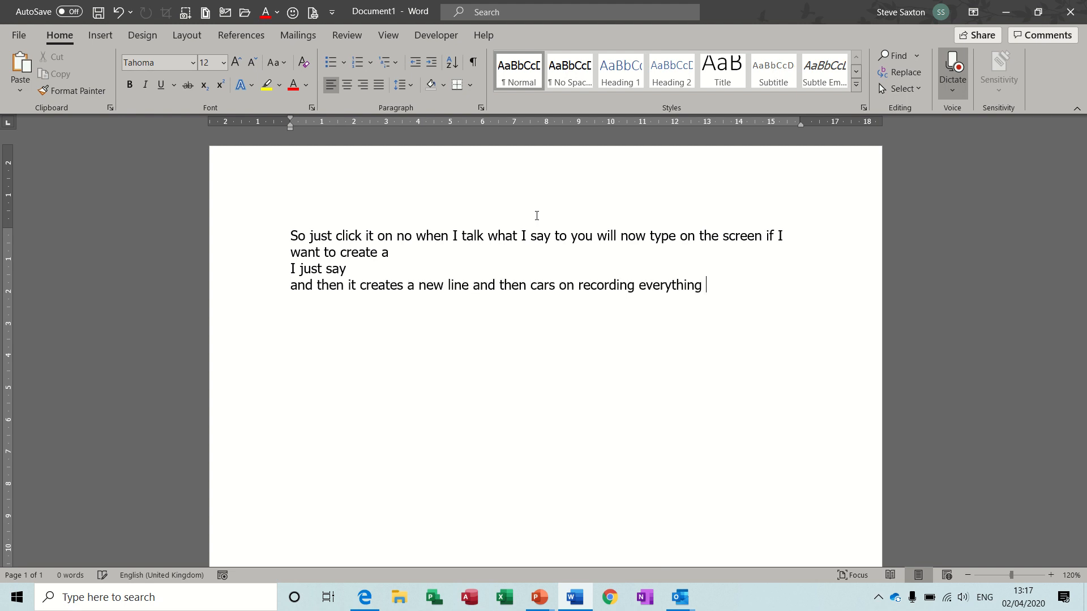
type("i say so this is typing")
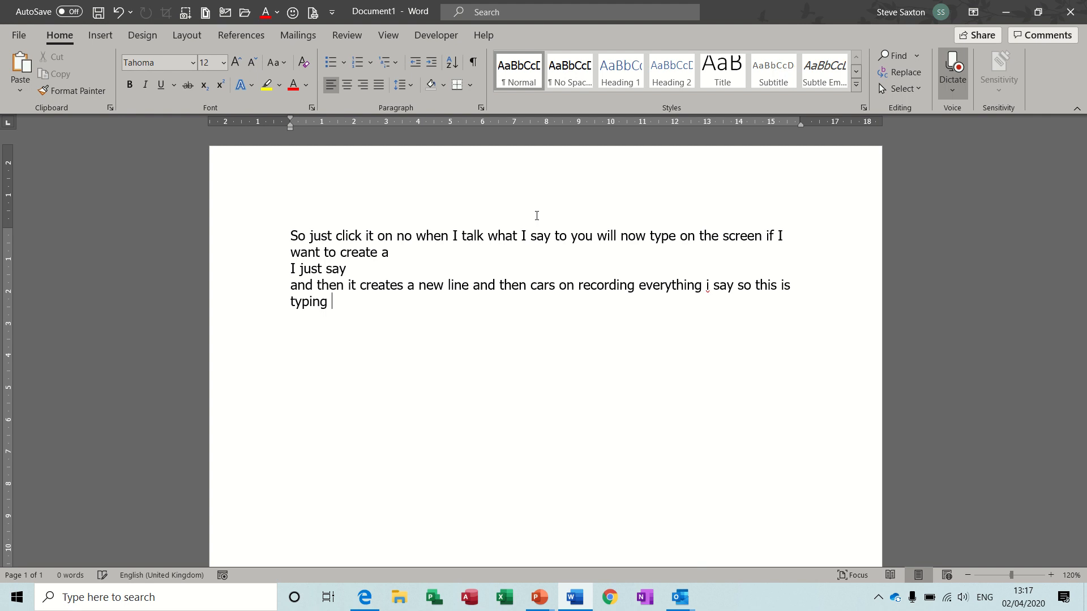
type("quicker than i can actually type so")
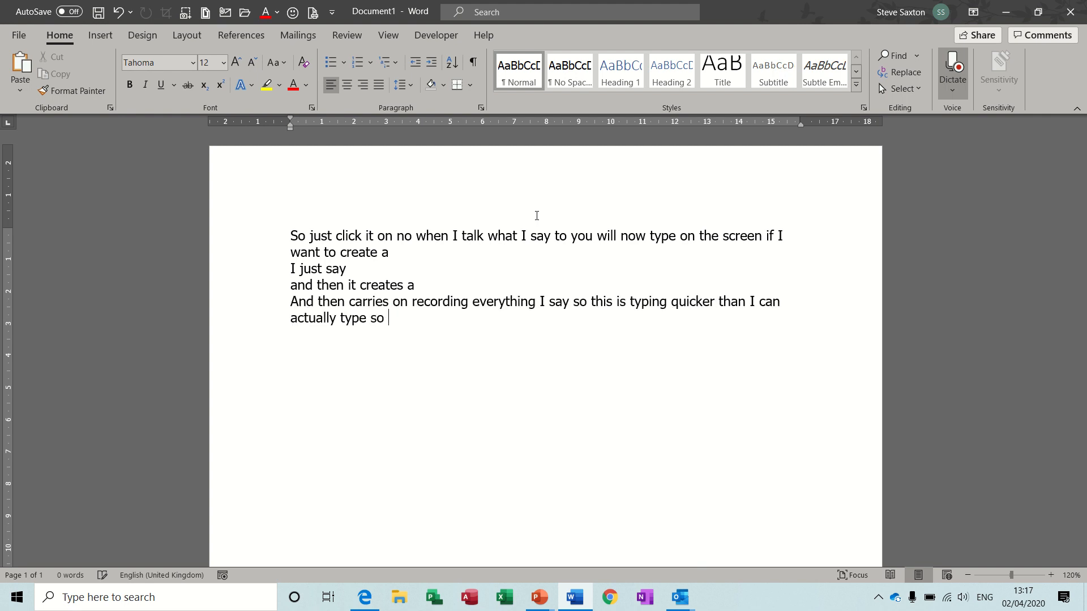
Dictate that it's an amazing tool that spells hard words like 'psychology', ending with a full stop.
type("in my for my use this")
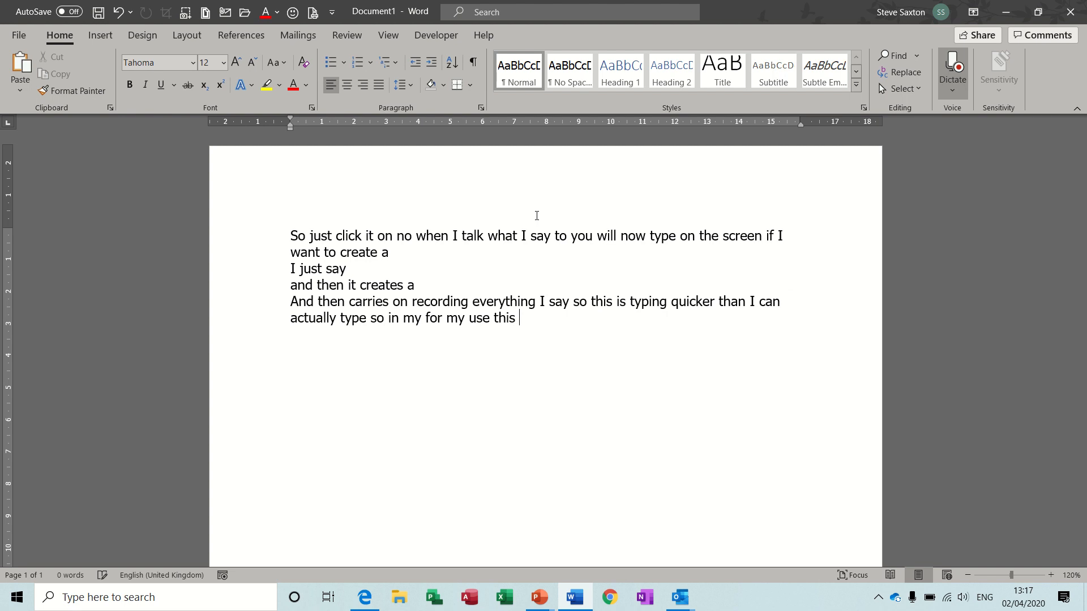
type("is an amazing")
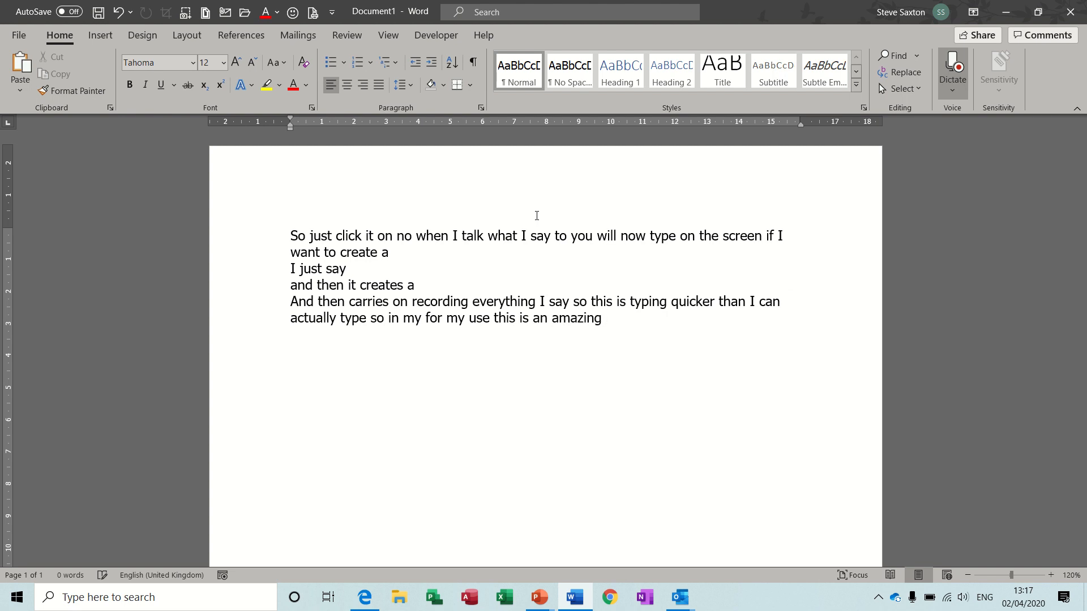
type("tool also i am not great")
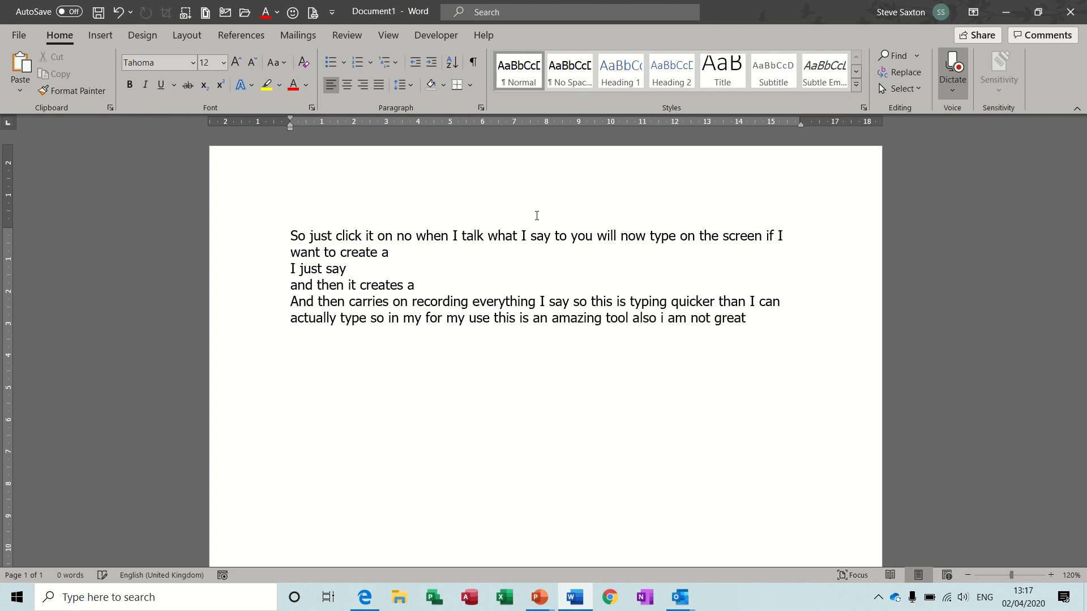
type("at spelling")
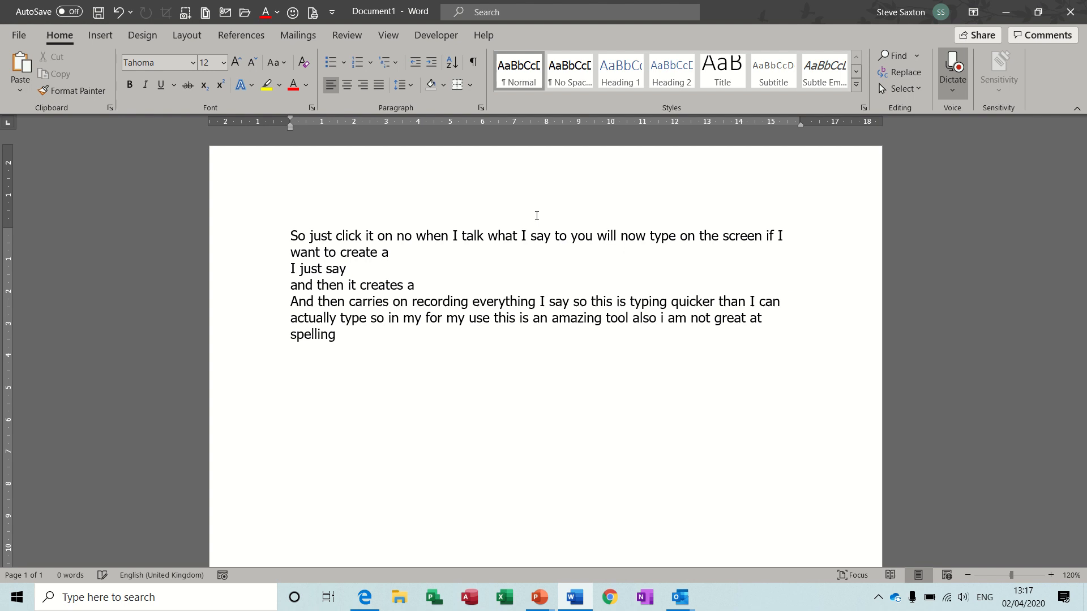
type("so psychology would be a word i would")
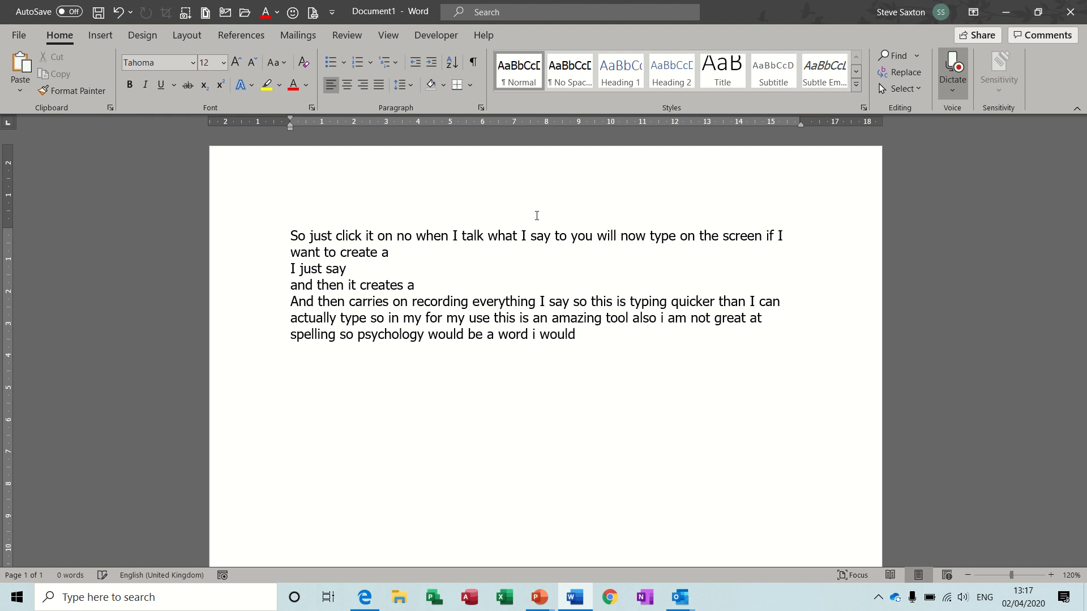
type("struggle with but there you go it")
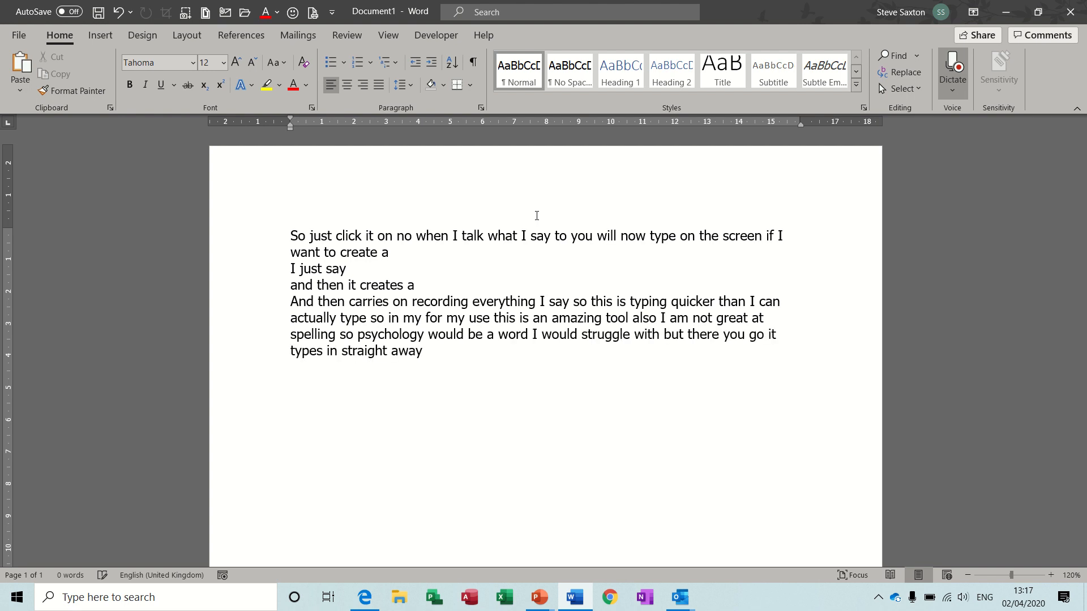
type(".")
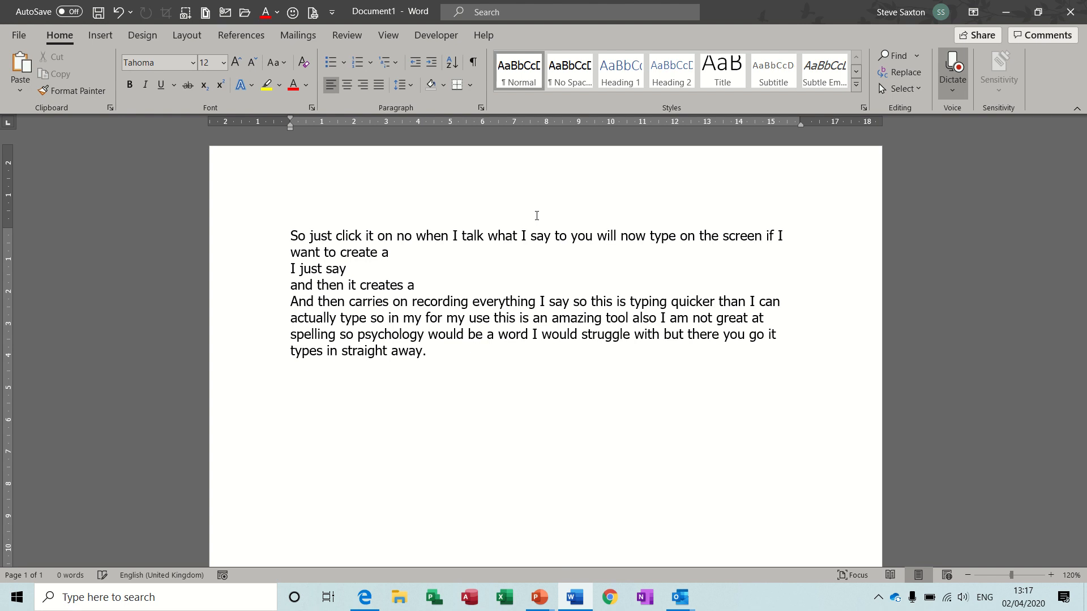
Dictate that past use was very frustrating because it did not pick up speech.
type("i have used this quite a")
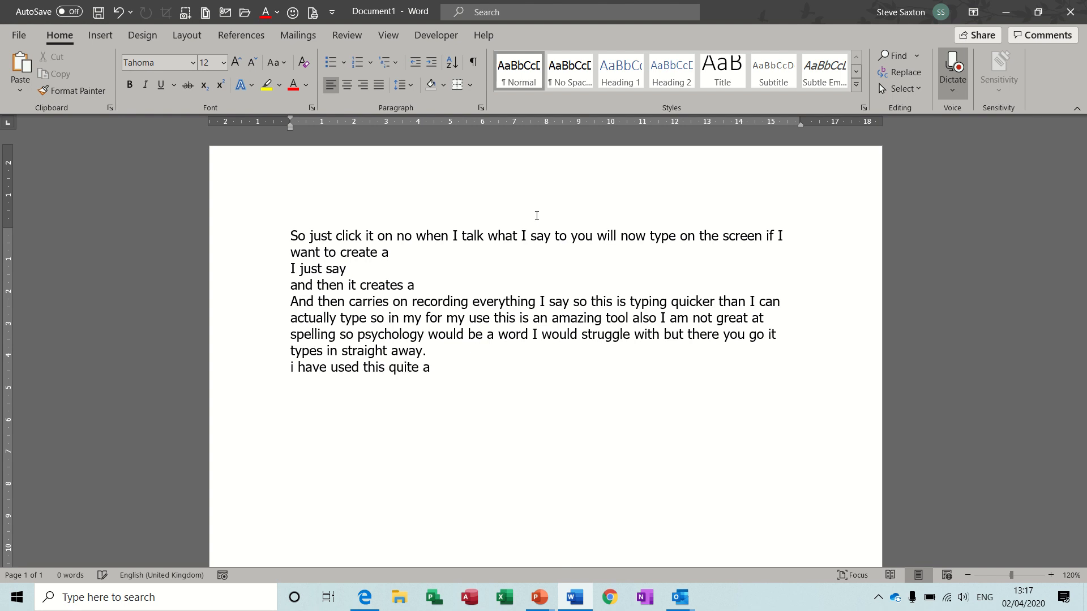
type("few times and in")
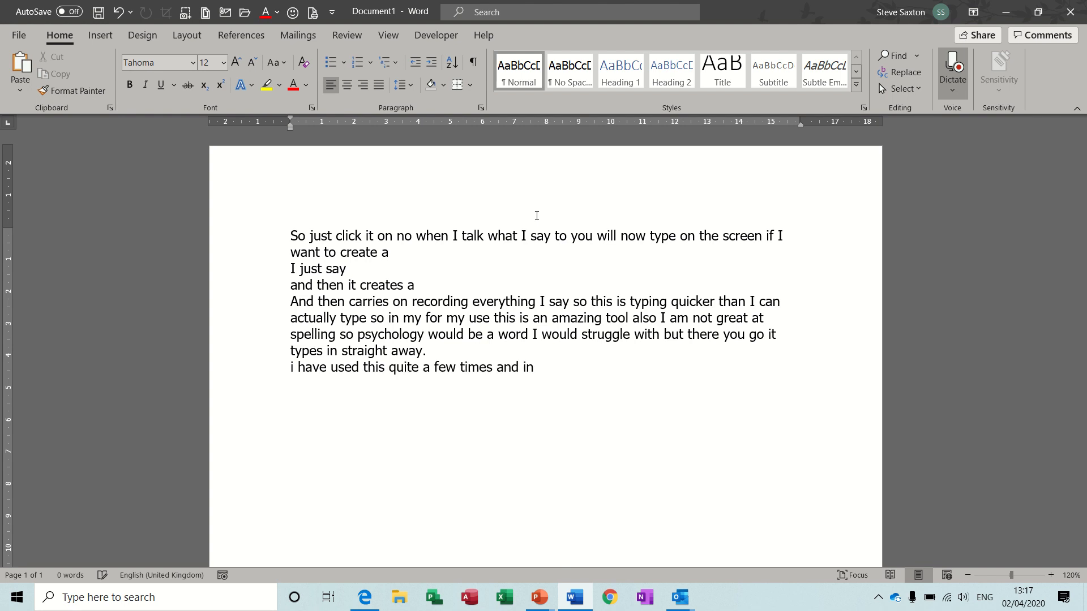
type("the past it has been")
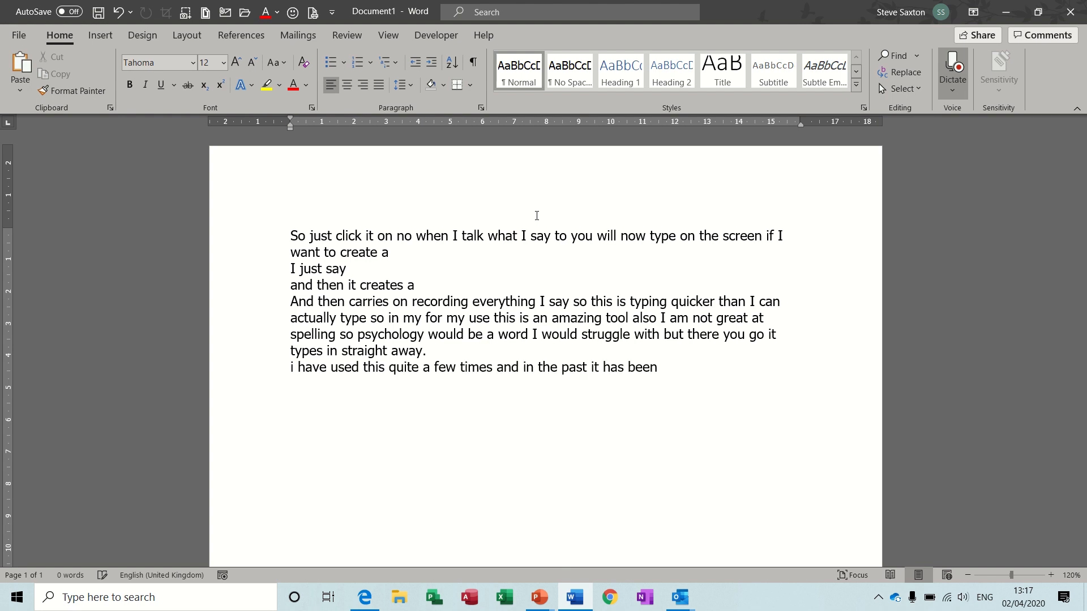
type("very frustrating becausr")
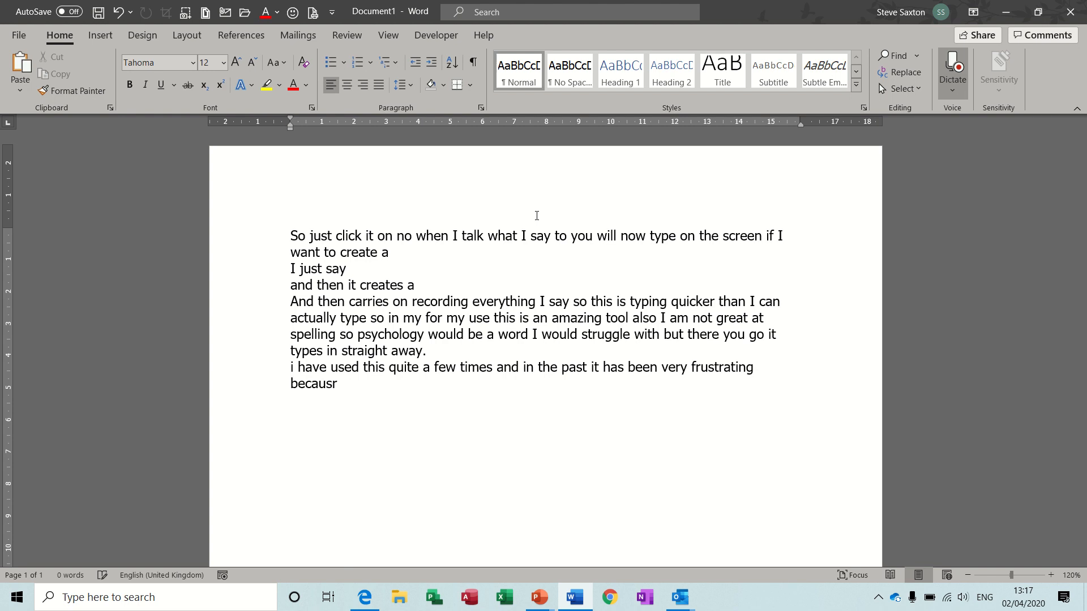
type("cause it does not pick up every word.")
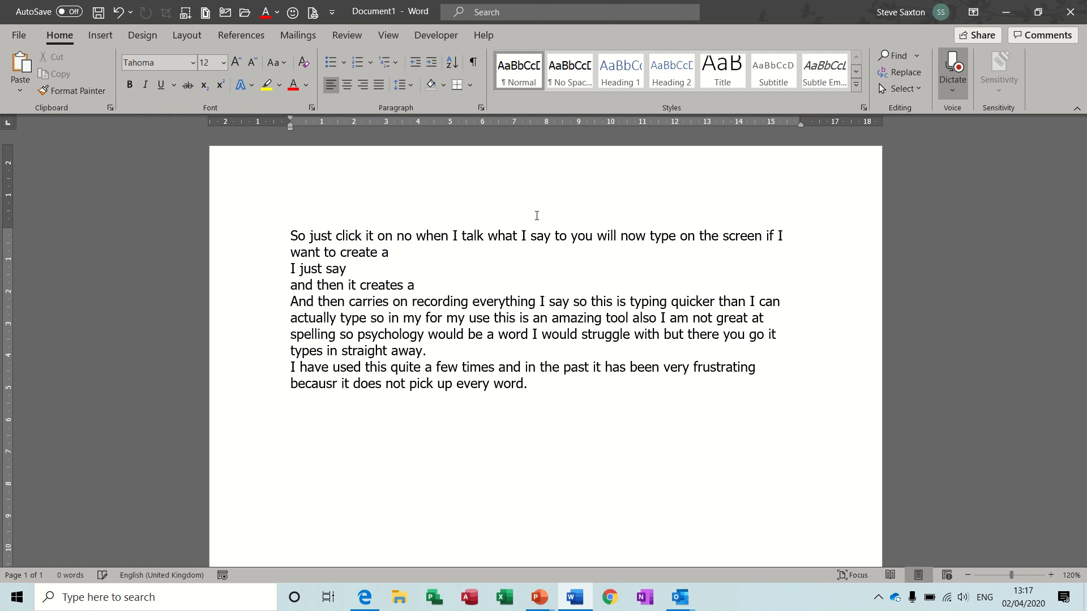
Dictate that errors get underlined in red and the document can be edited afterwards.
type("now you")
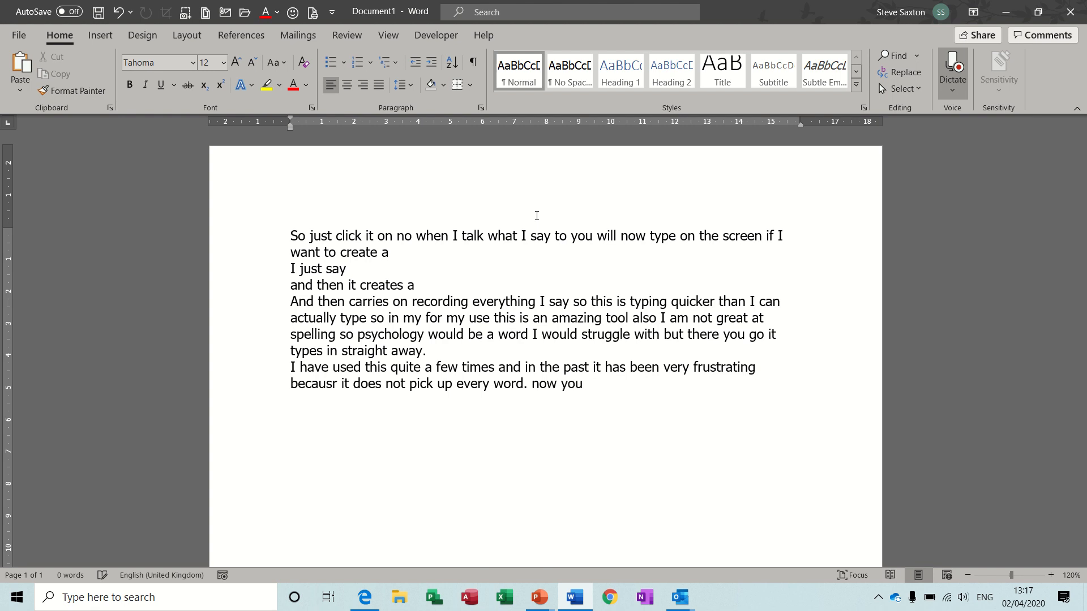
type("can see there are some errors")
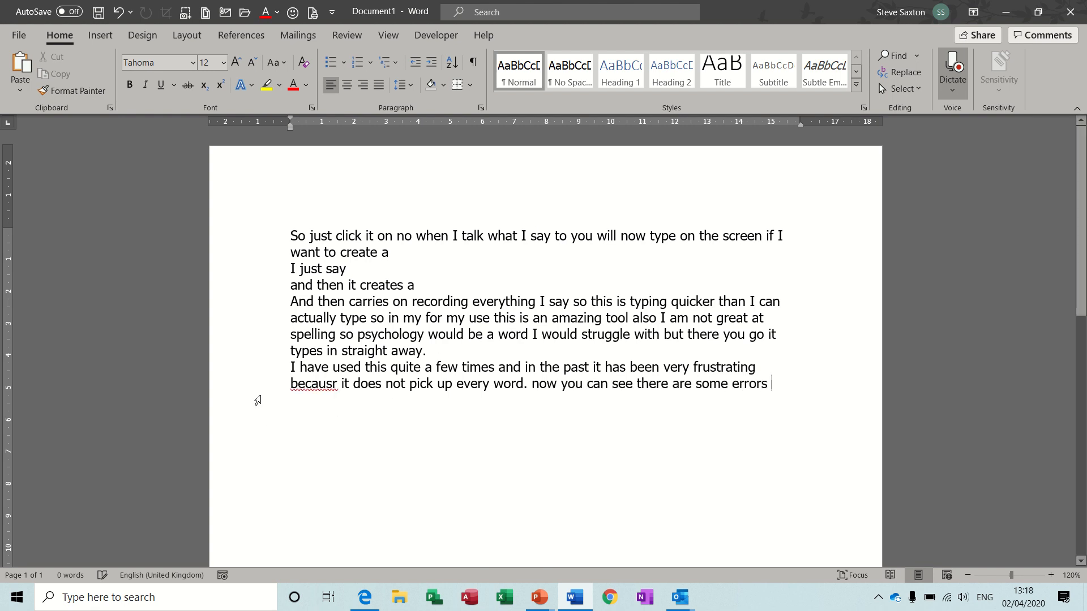
type("coming in as")
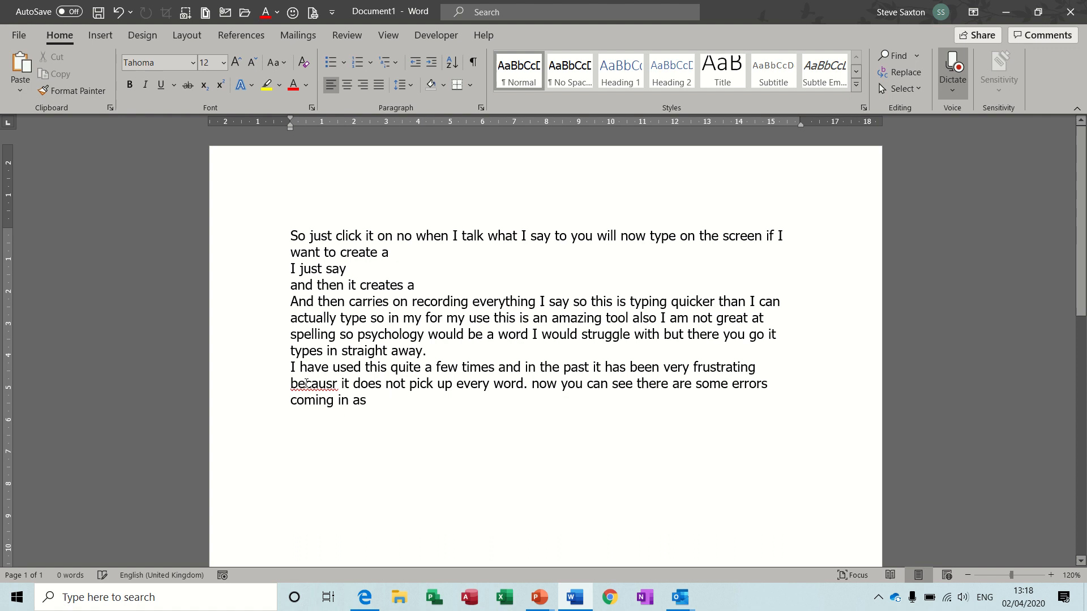
type("you type coz it didn't pick up this but it's underlining that")
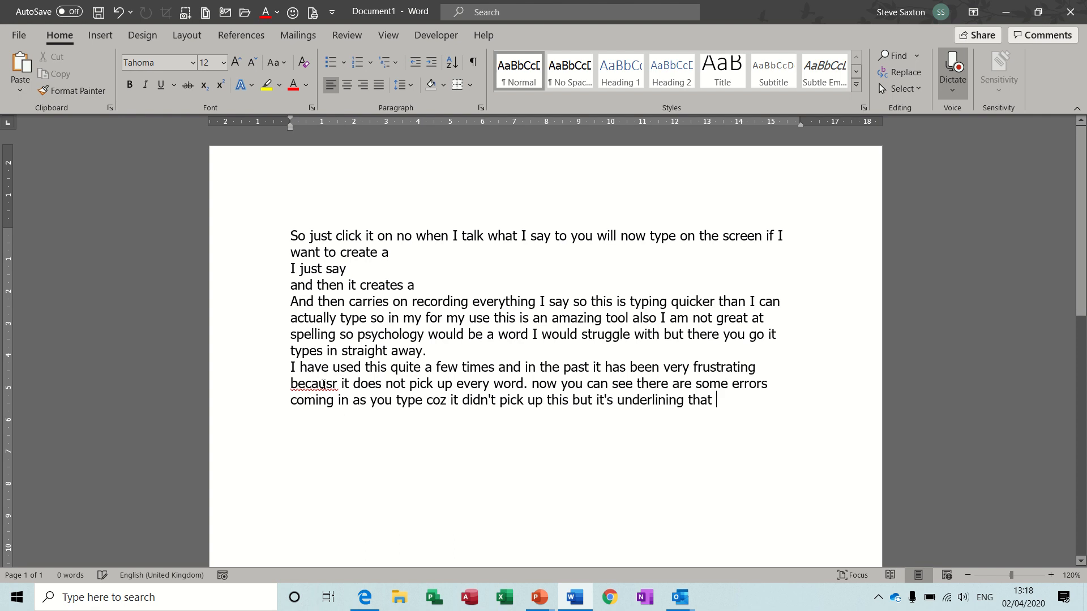
type("in red and i can go")
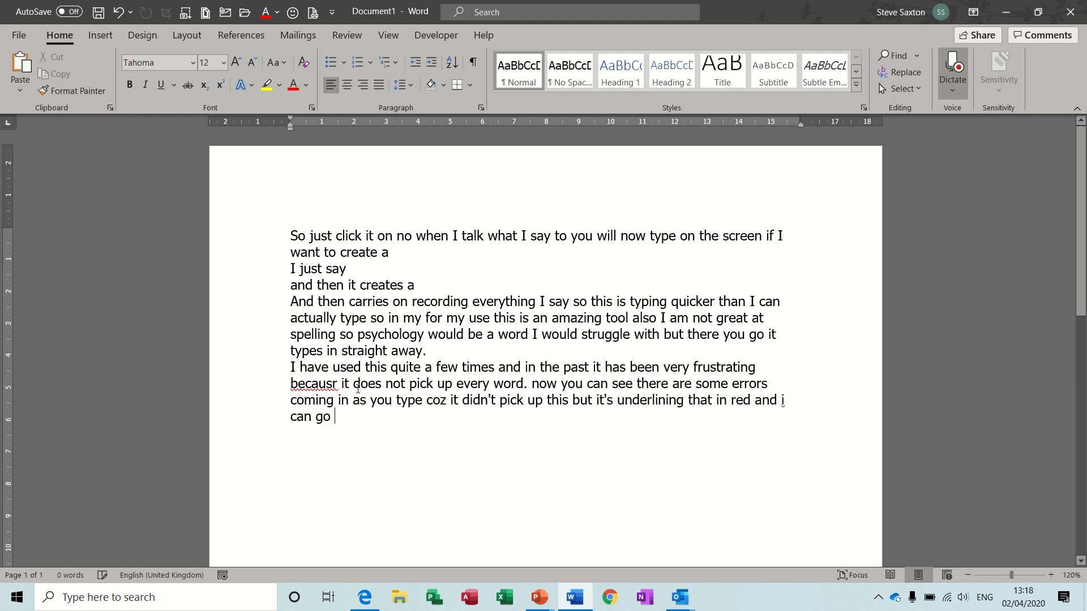
type("back through this and edit this document as")
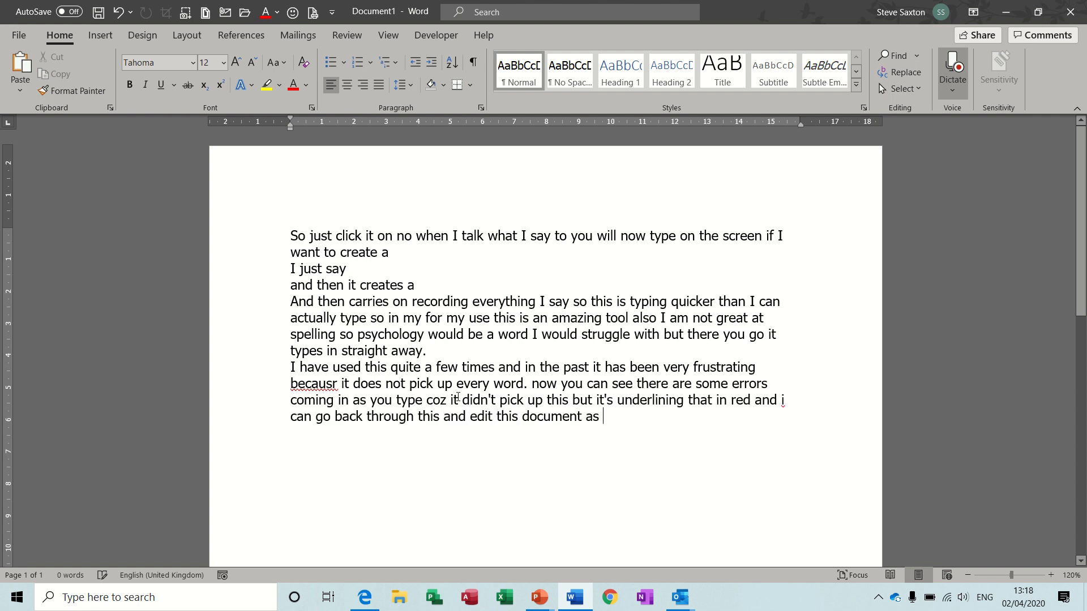
type("i would any documents even if i was")
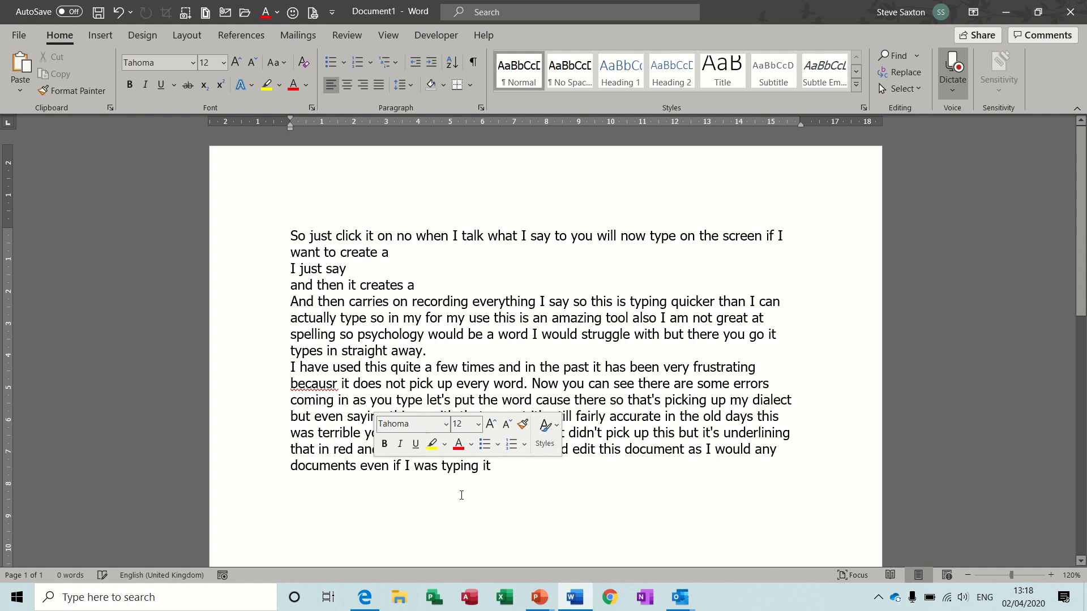
Dictate a paragraph about old software turning 'Tom went to school' into 'Tom had a party'.
left_click(290, 496)
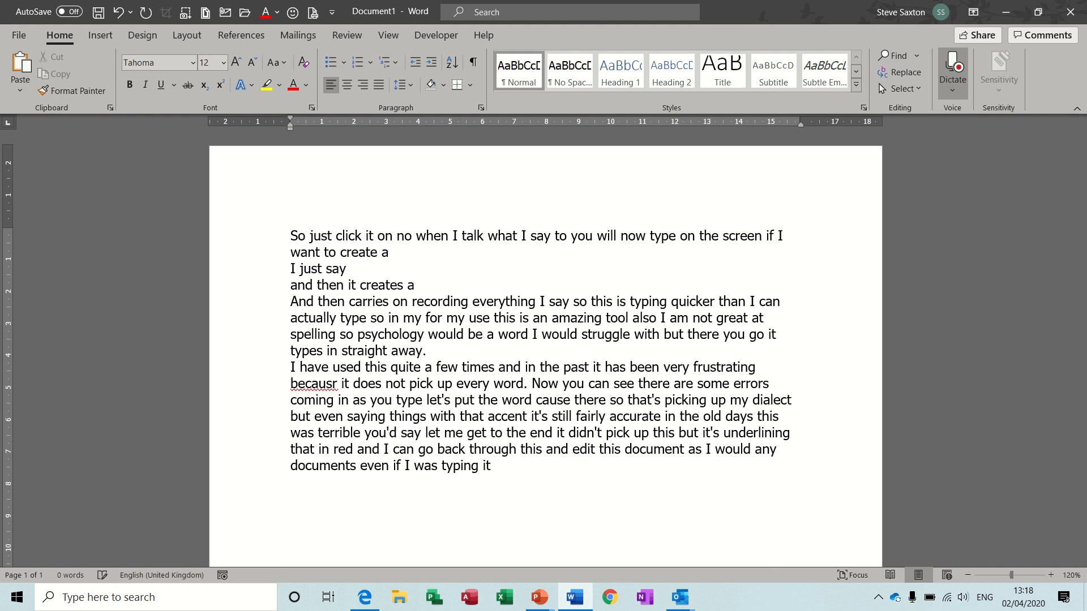
type("you'd say things like")
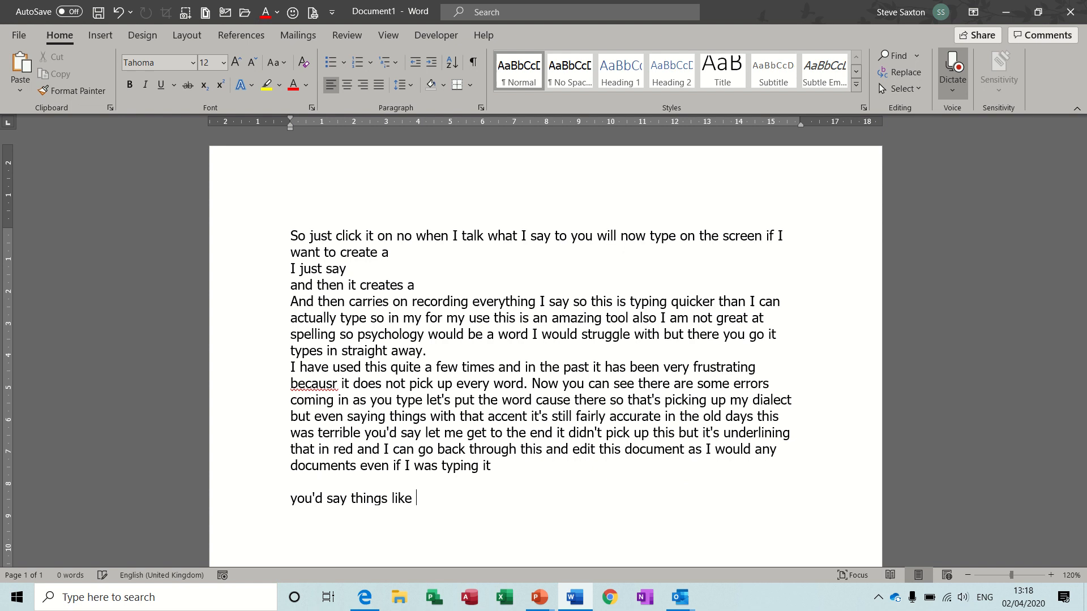
type("Tom went to school")
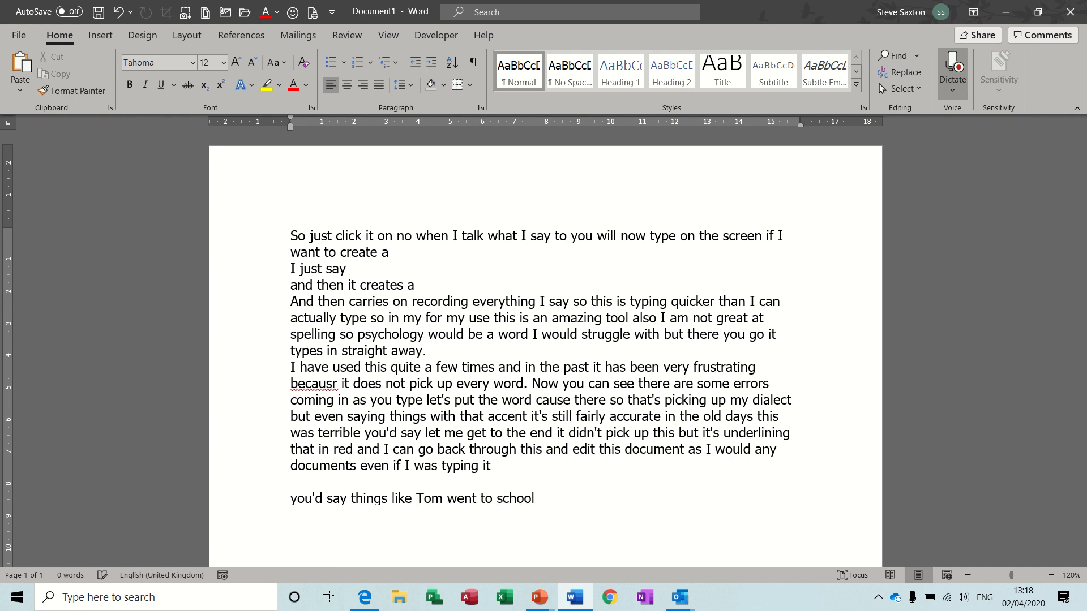
type("and it would put")
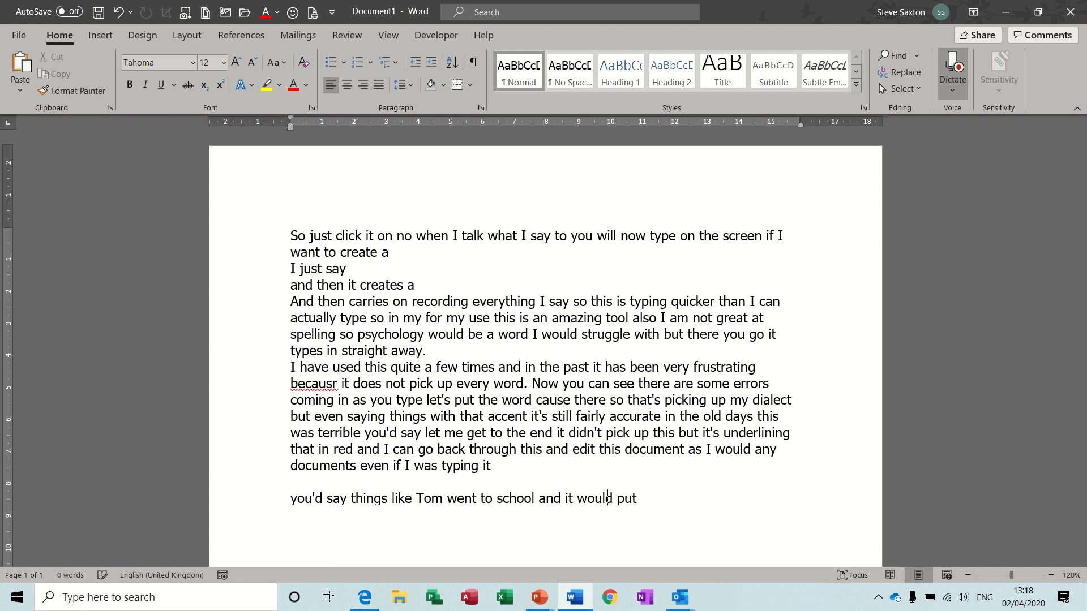
type("tom had")
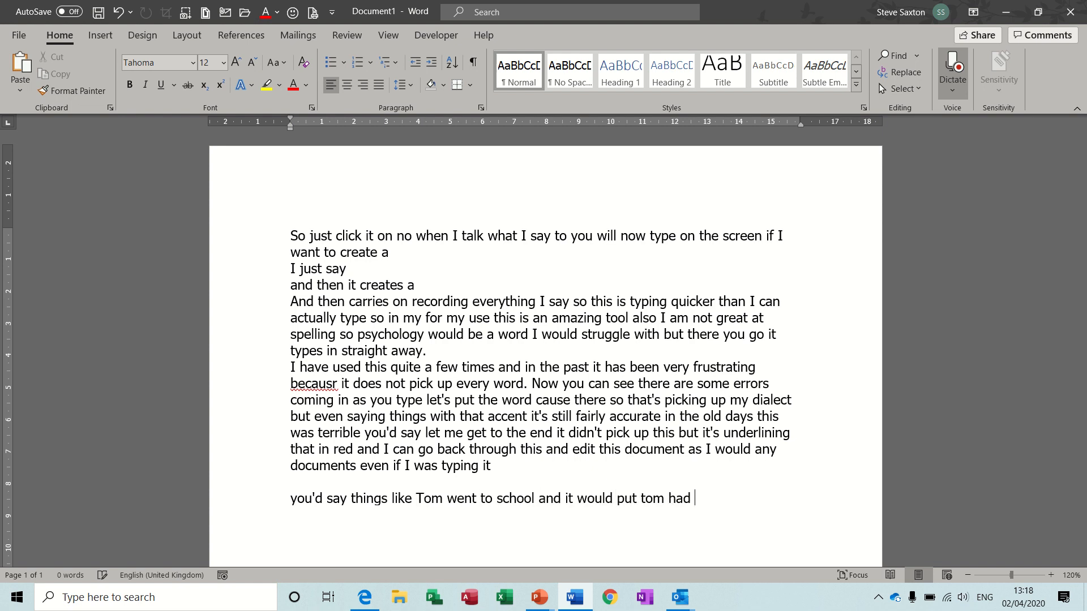
type("a party or something totally irrelevant and you")
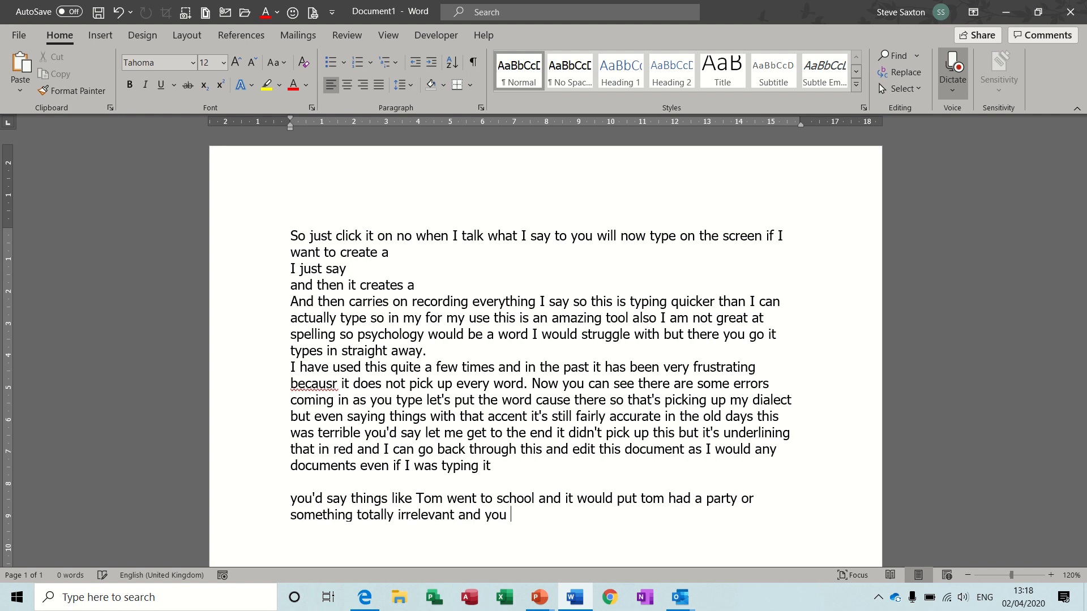
type("had to talk into the computer many")
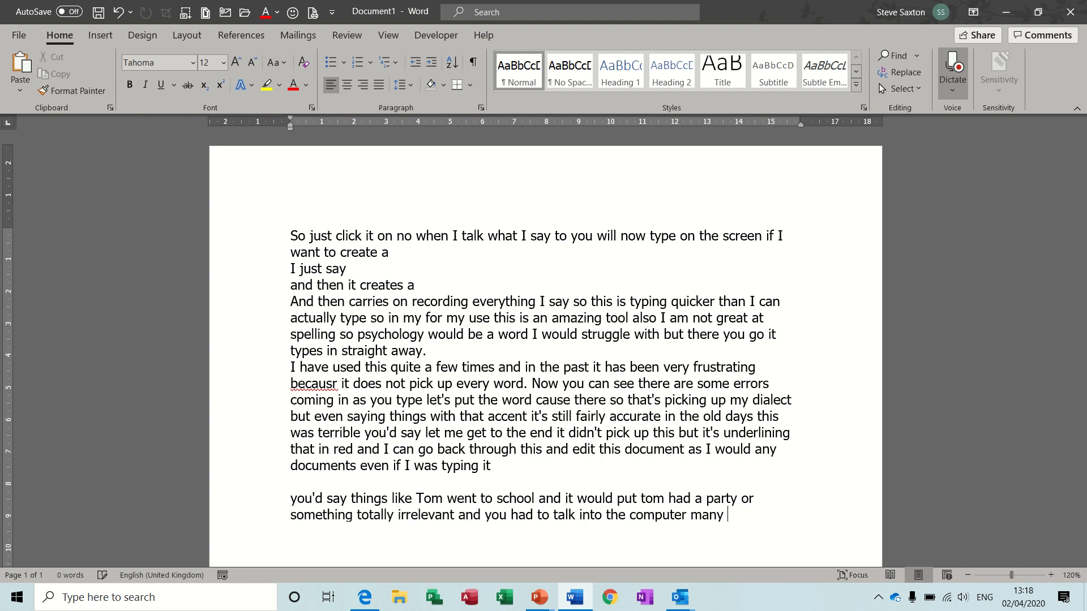
type("many times before it picked")
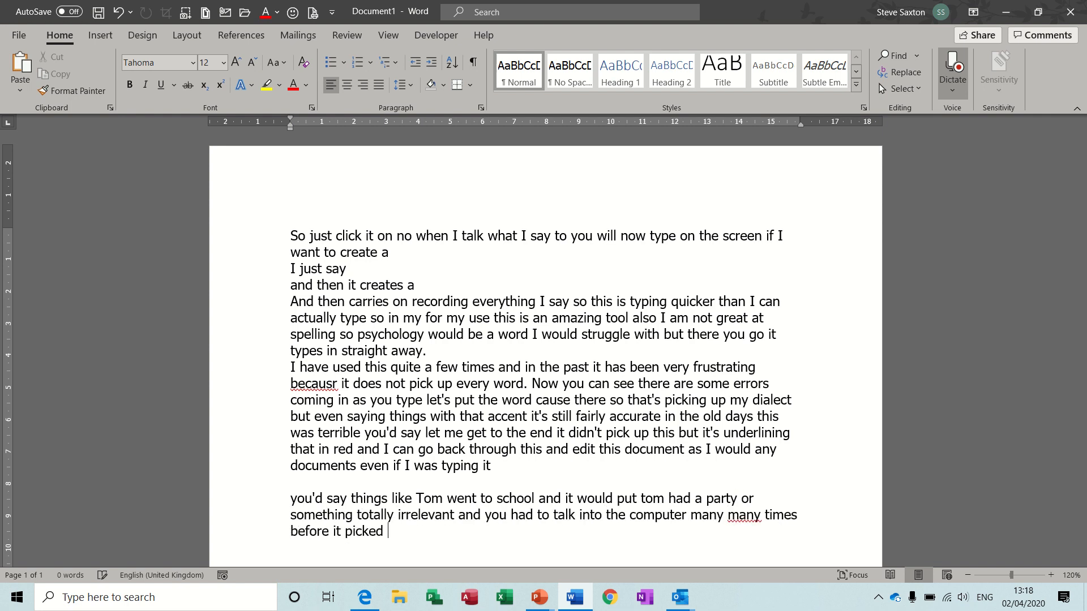
type("up your accent so this is a far far superior tool now")
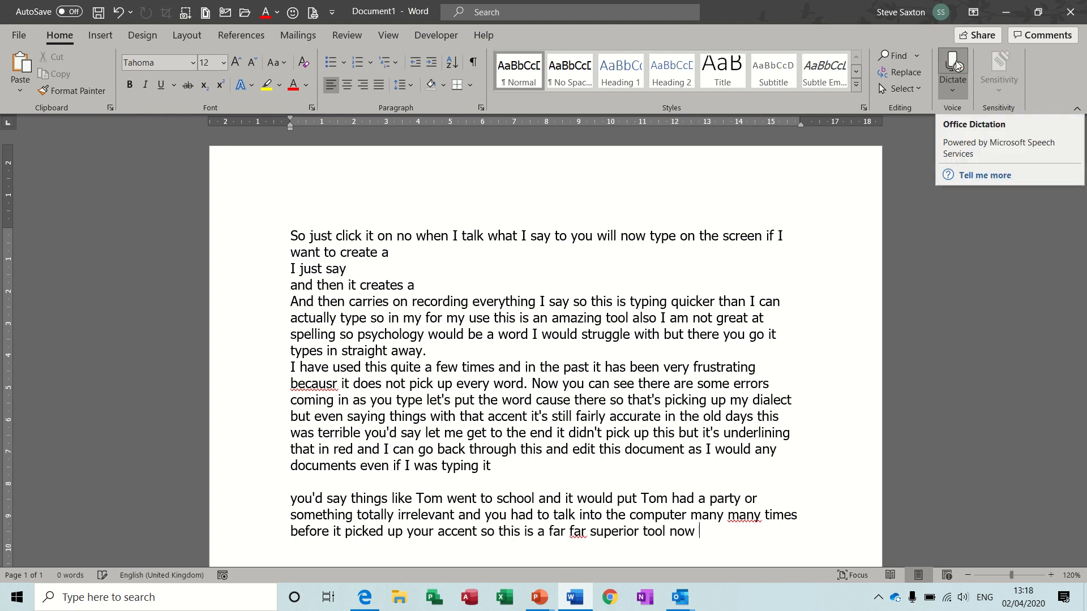
View the available dictation languages, keeping English (United Kingdom).
left_click(952, 90)
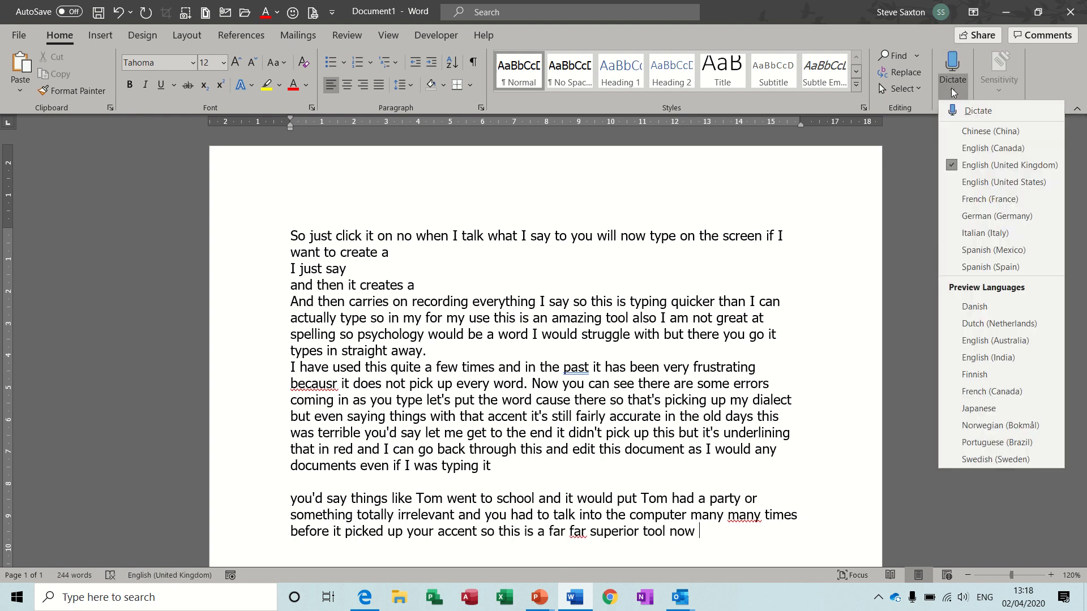
mouse_move(973, 374)
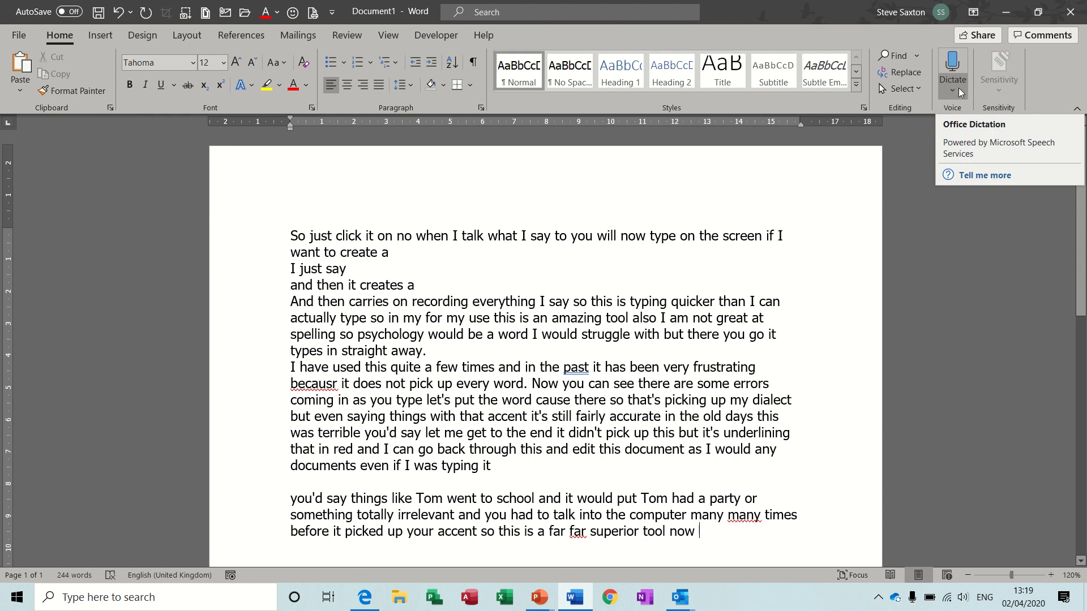
mouse_move(970, 179)
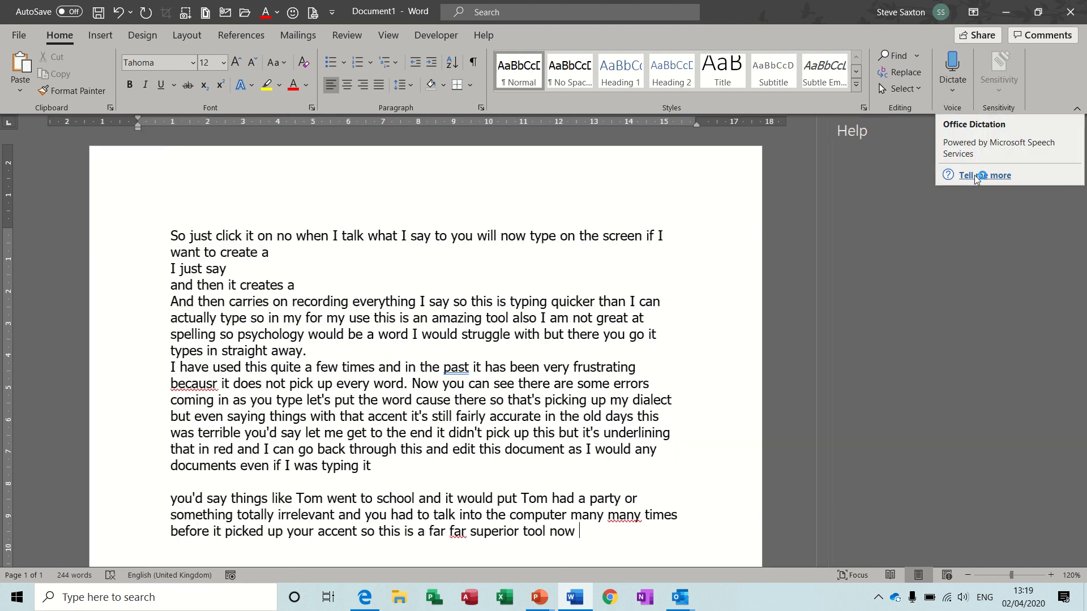
Open the Help article on dictating documents in Word.
left_click(983, 175)
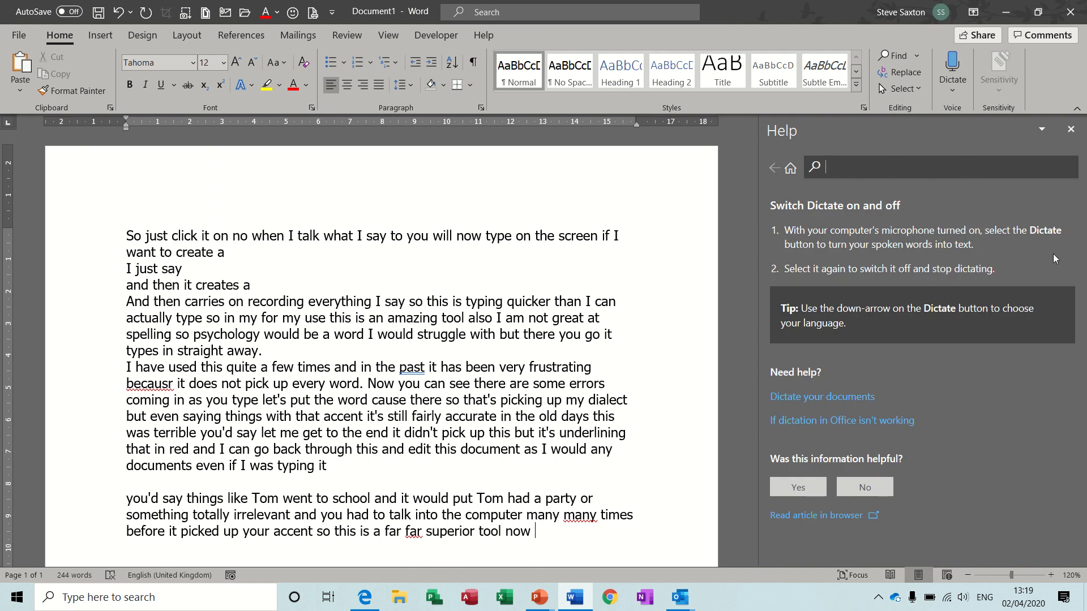
mouse_move(815, 407)
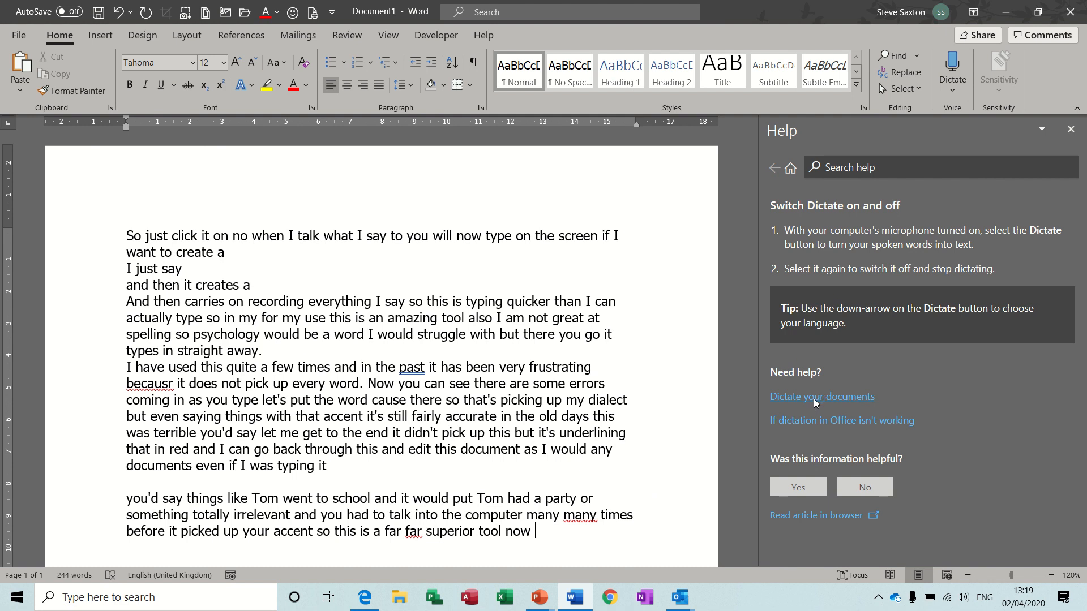
left_click(822, 396)
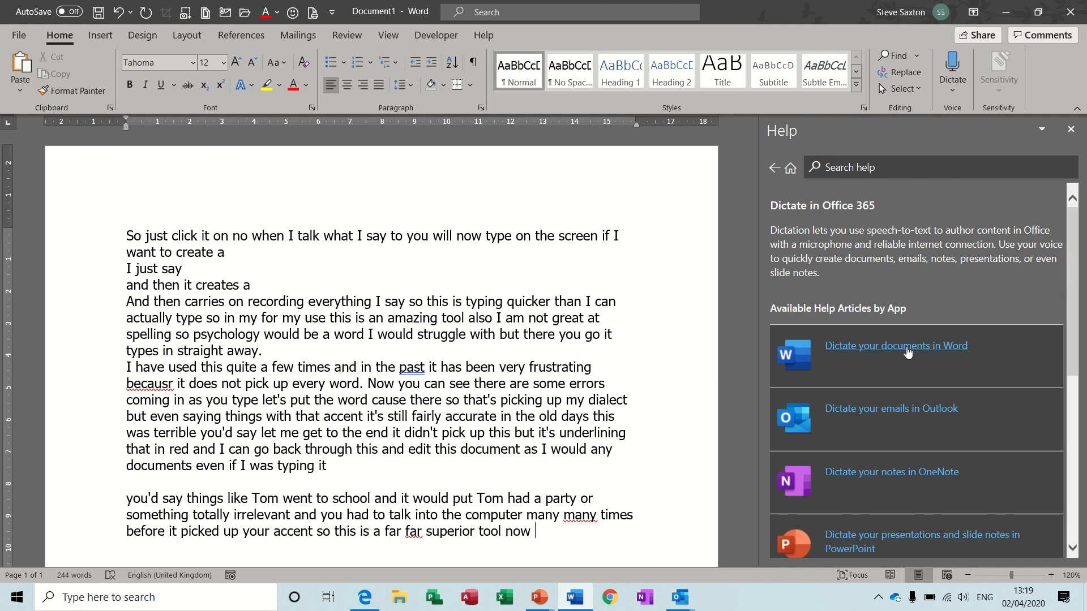
left_click(896, 346)
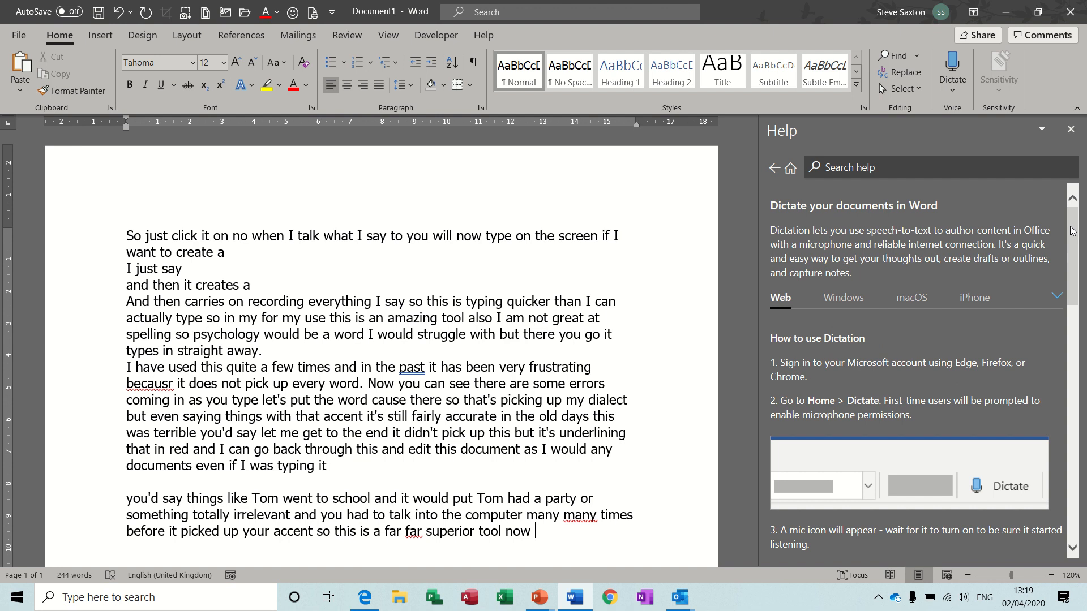
Read through the spoken punctuation table, then switch to the new Outlook message.
scroll("down", 3)
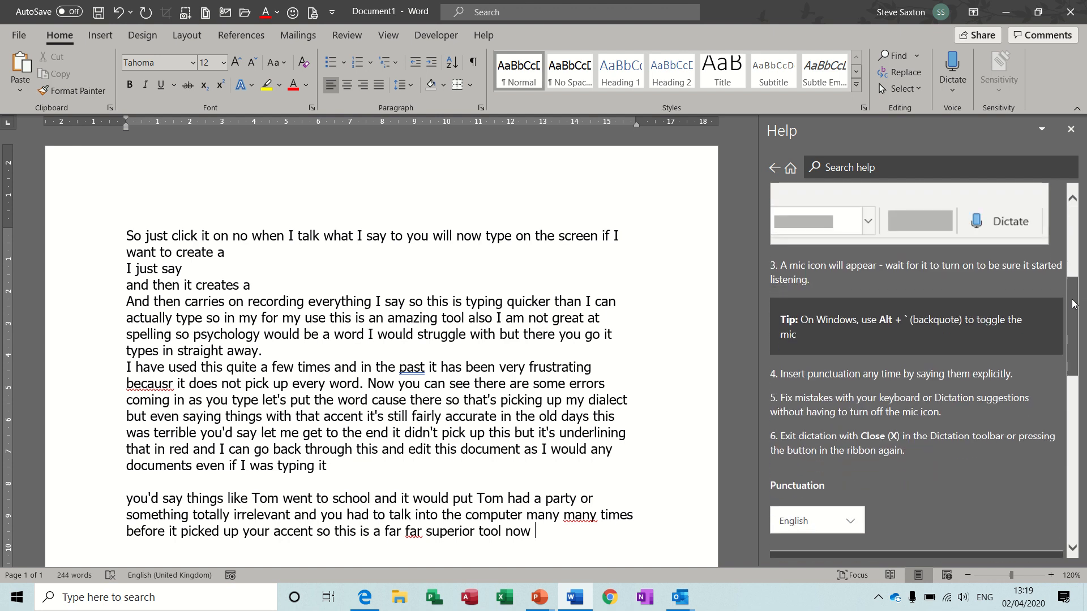
scroll("down", 3)
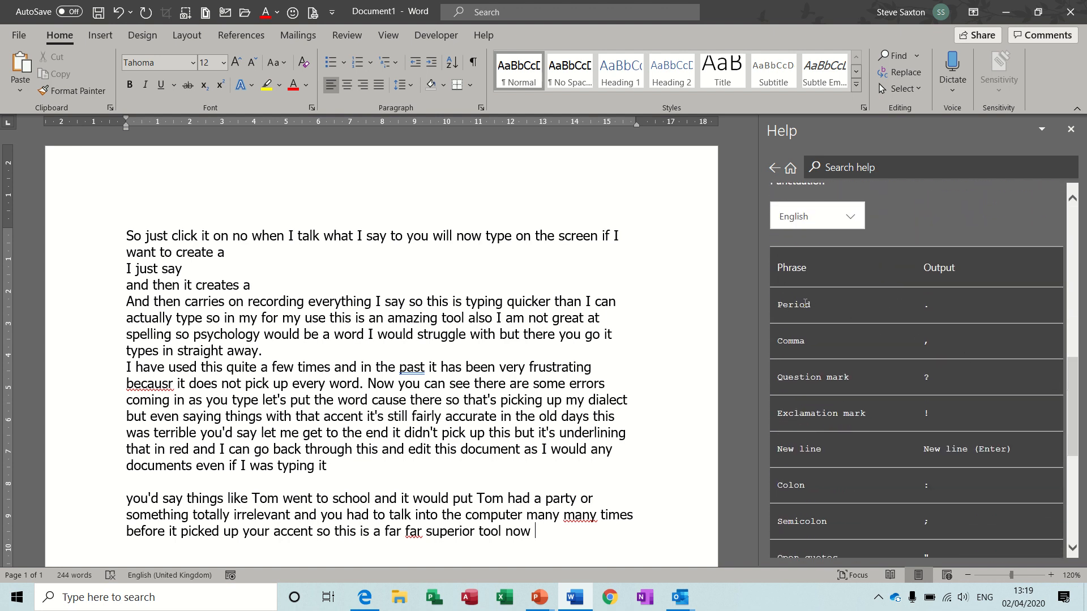
mouse_move(877, 349)
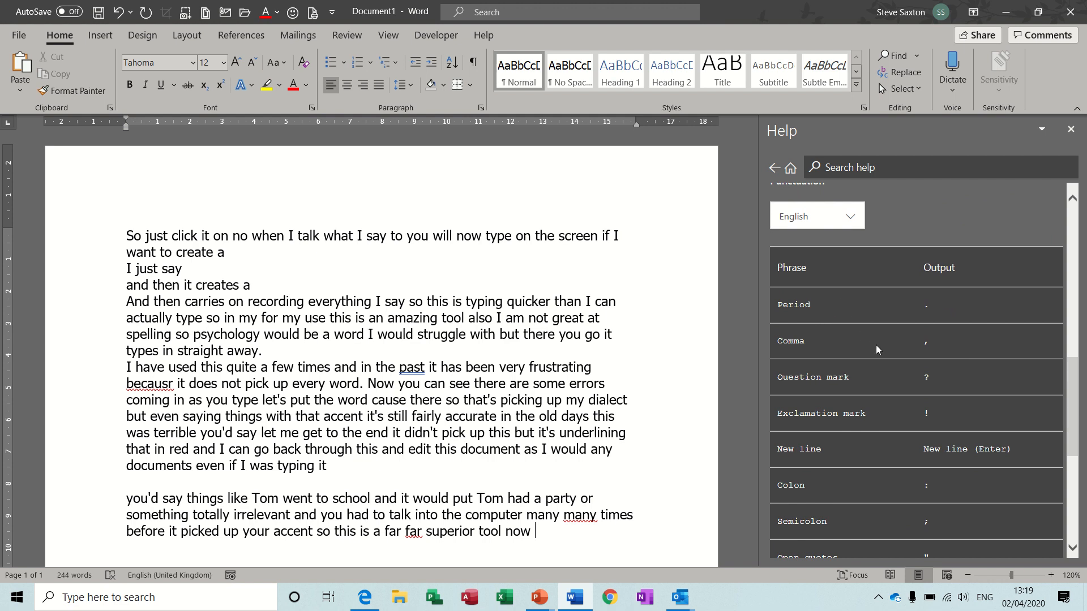
mouse_move(895, 463)
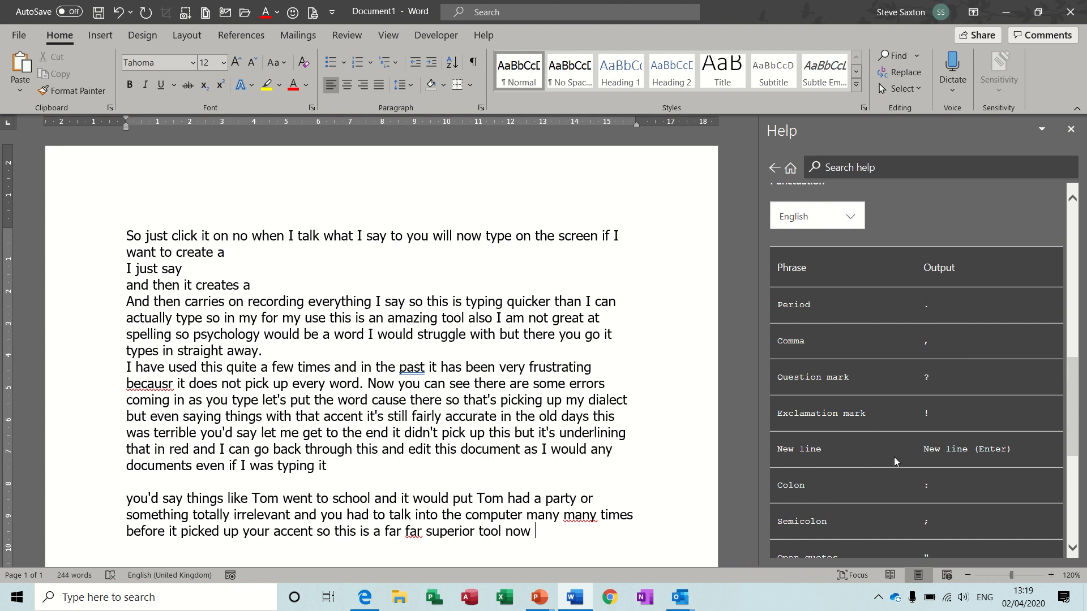
scroll("down", 3)
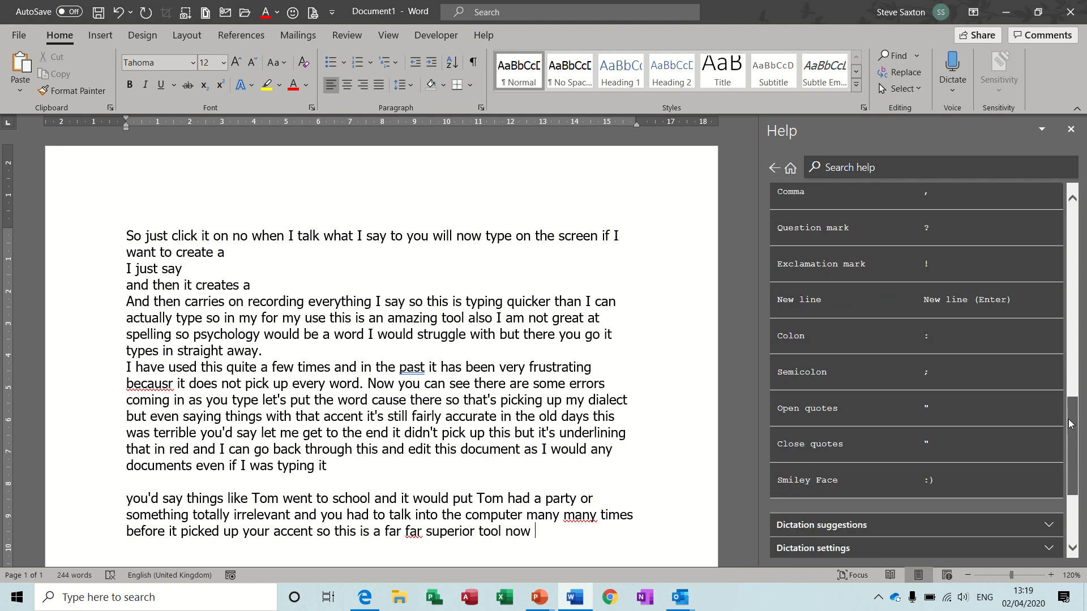
scroll("up", 3)
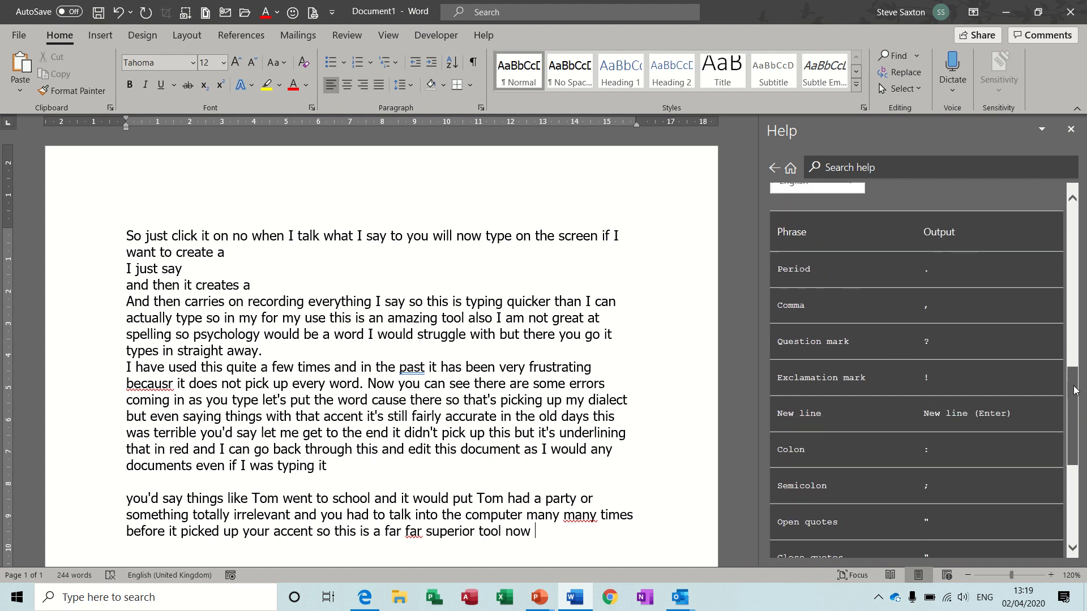
mouse_move(692, 554)
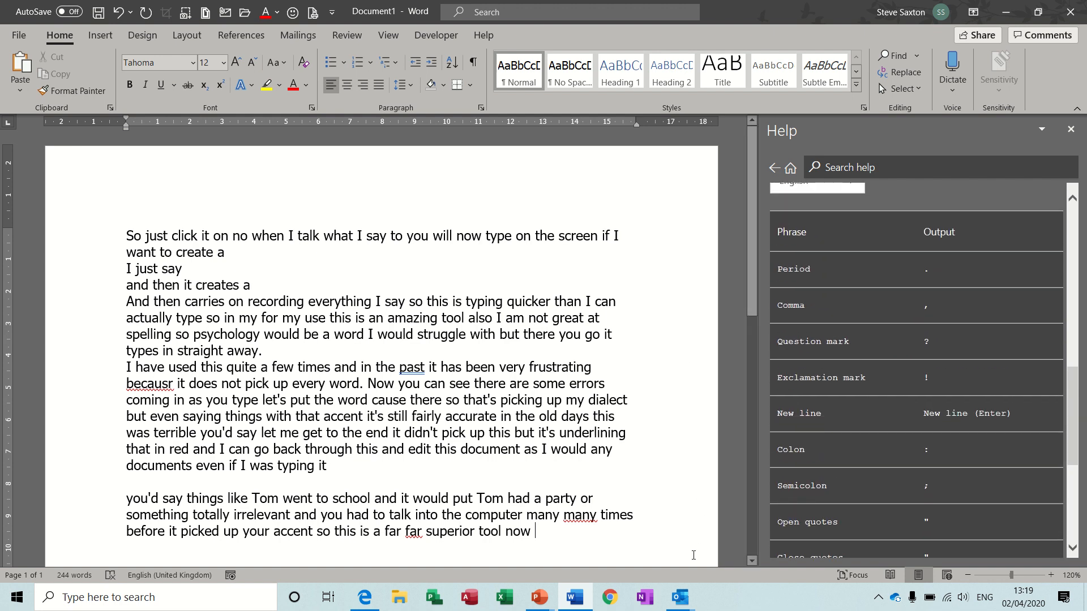
left_click(678, 596)
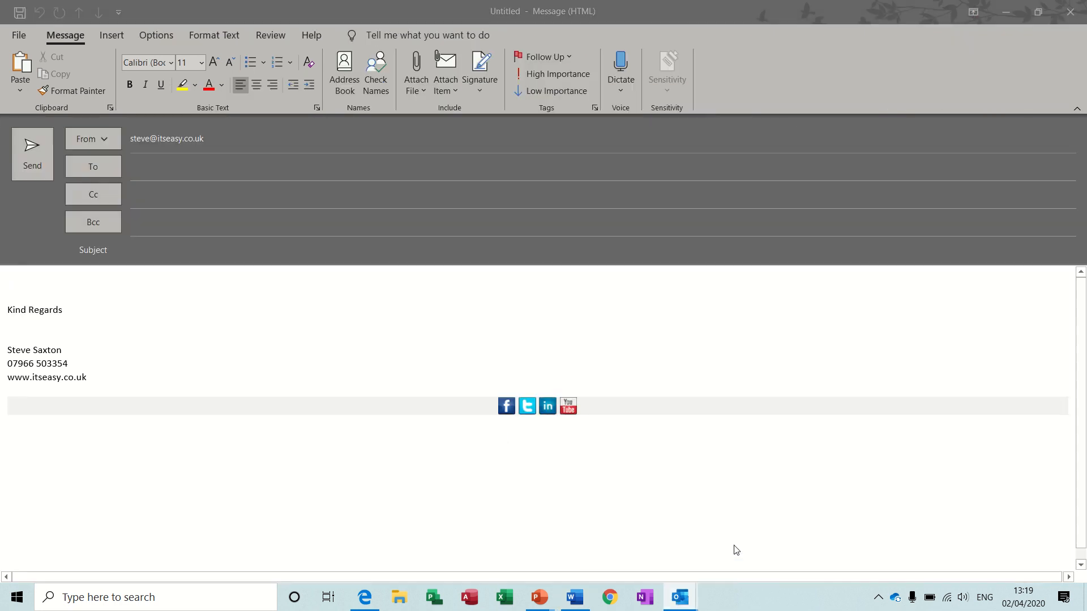
Dictate 'Hi Steve' and a sentence confirming Excel training next Wednesday at 9:30, then stop dictating.
left_click(26, 277)
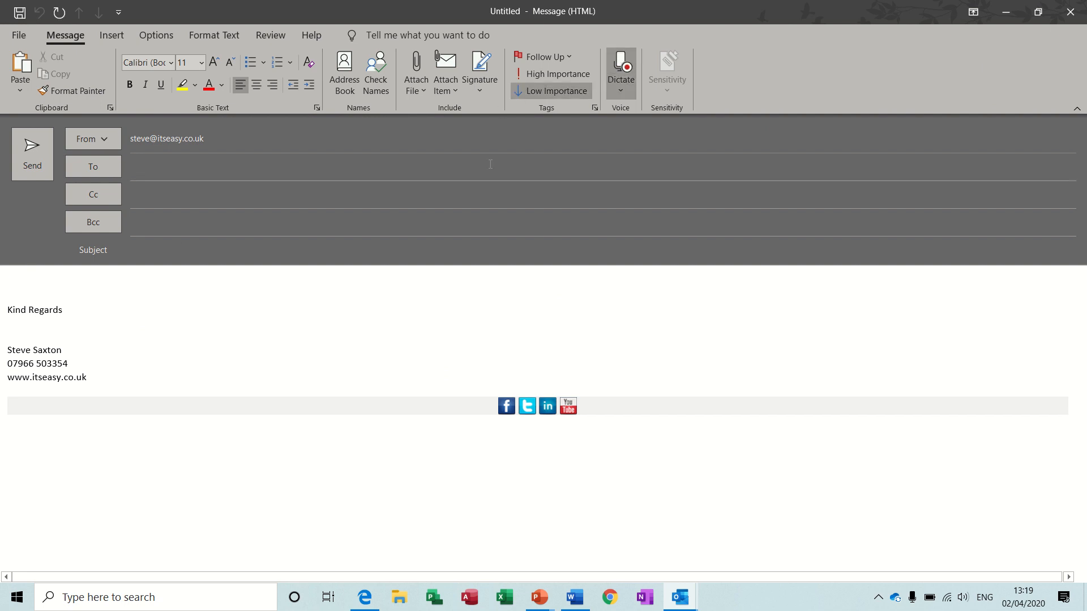
mouse_move(365, 321)
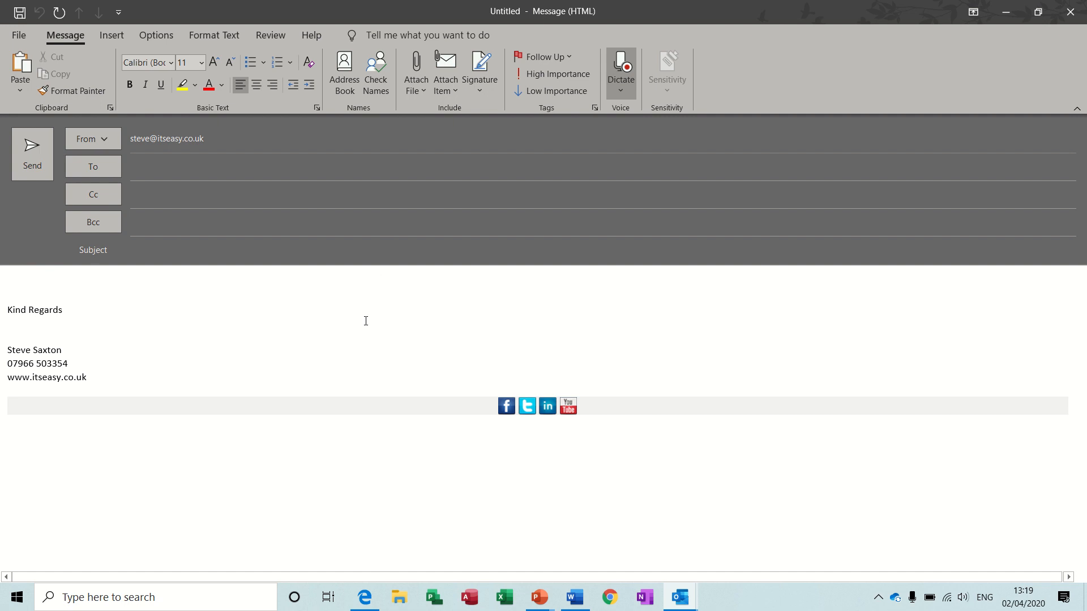
type("Hi Steve")
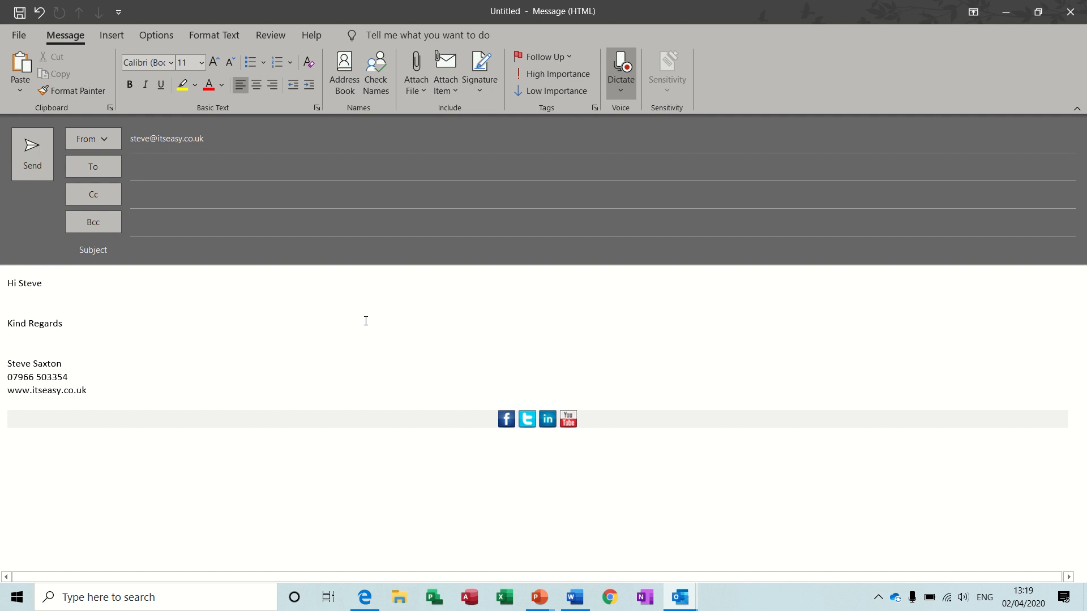
left_click(7, 297)
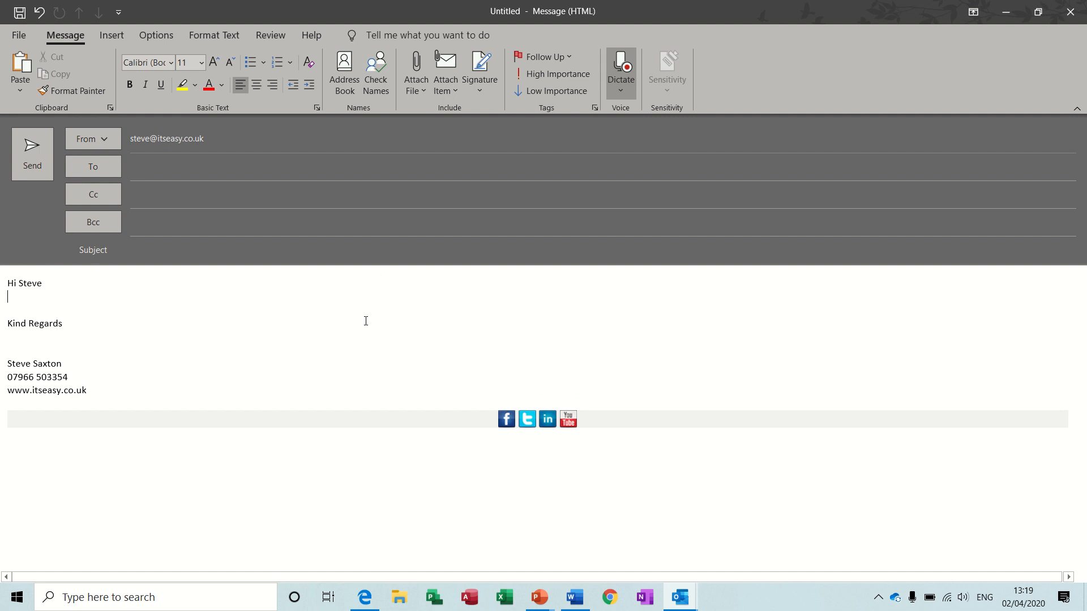
type("thanks for the meeting today it was great to see you and as we")
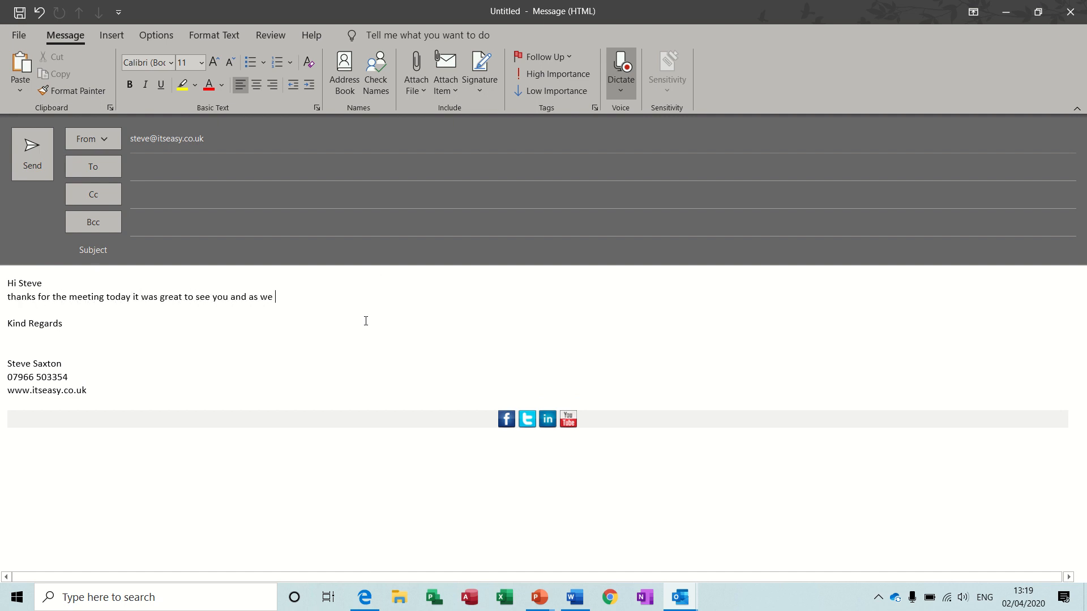
type("said i will confirm")
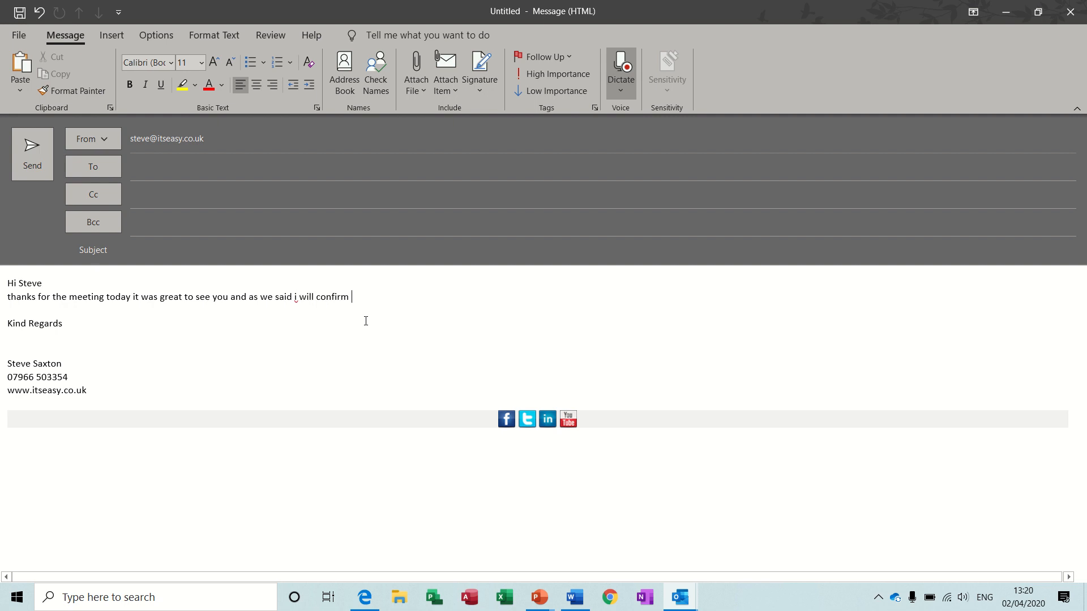
type("excel training next")
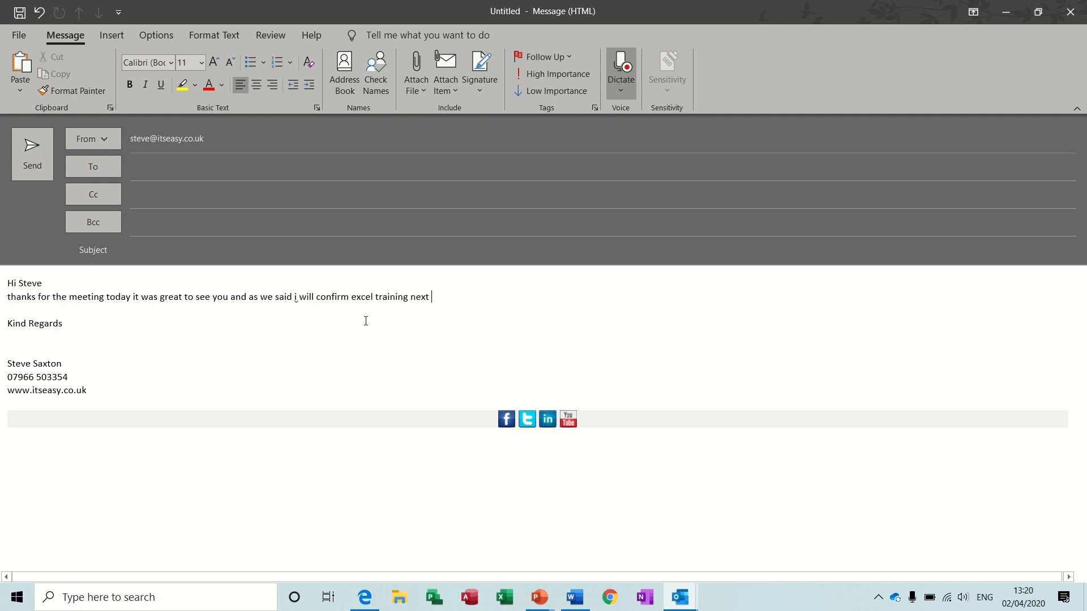
type("Wednesday at 9:30")
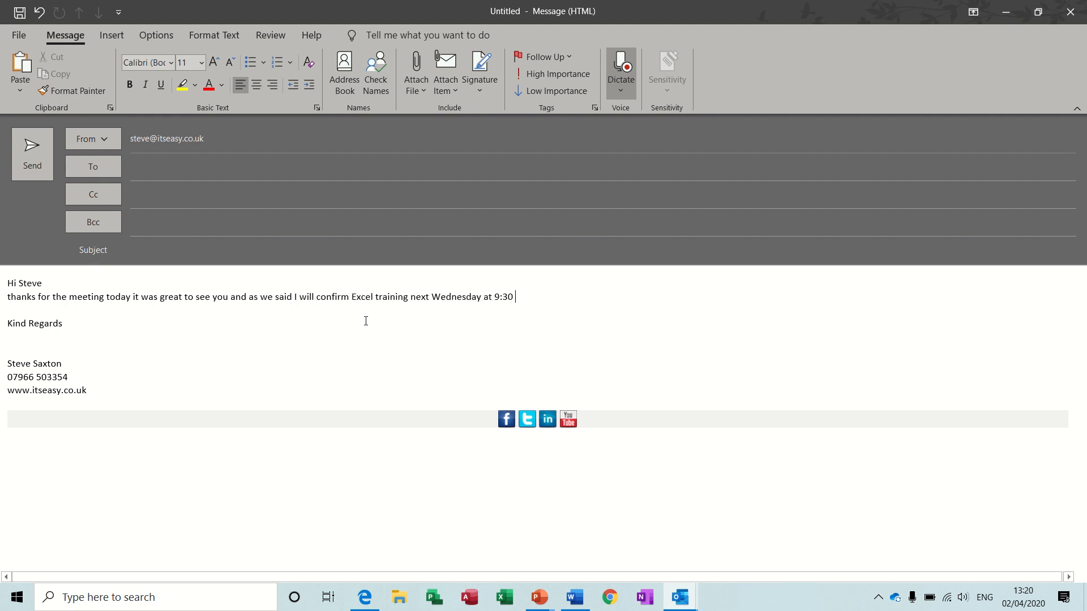
type(".")
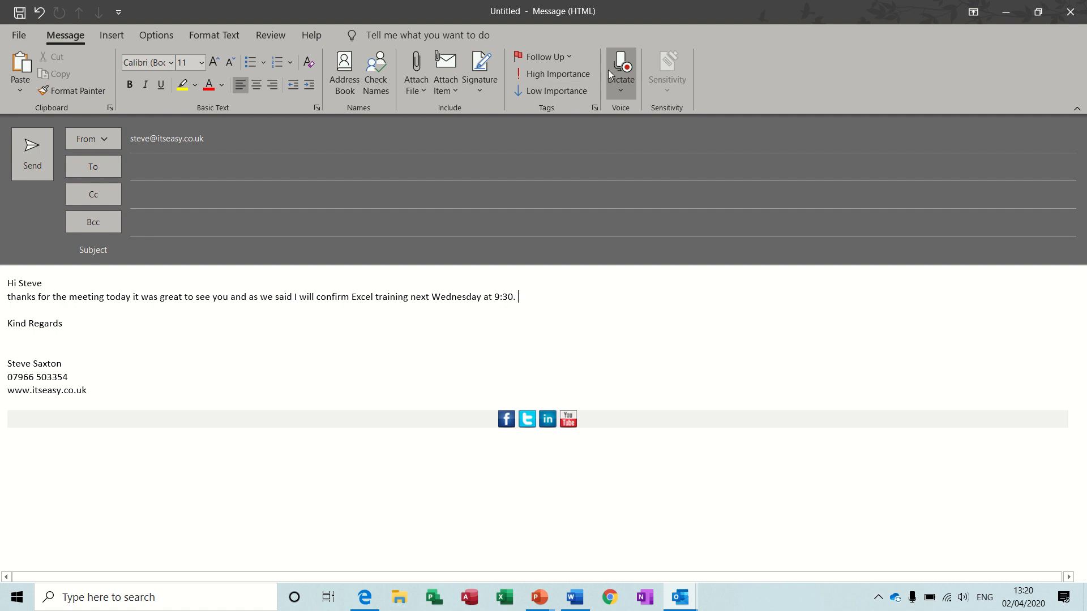
left_click(620, 62)
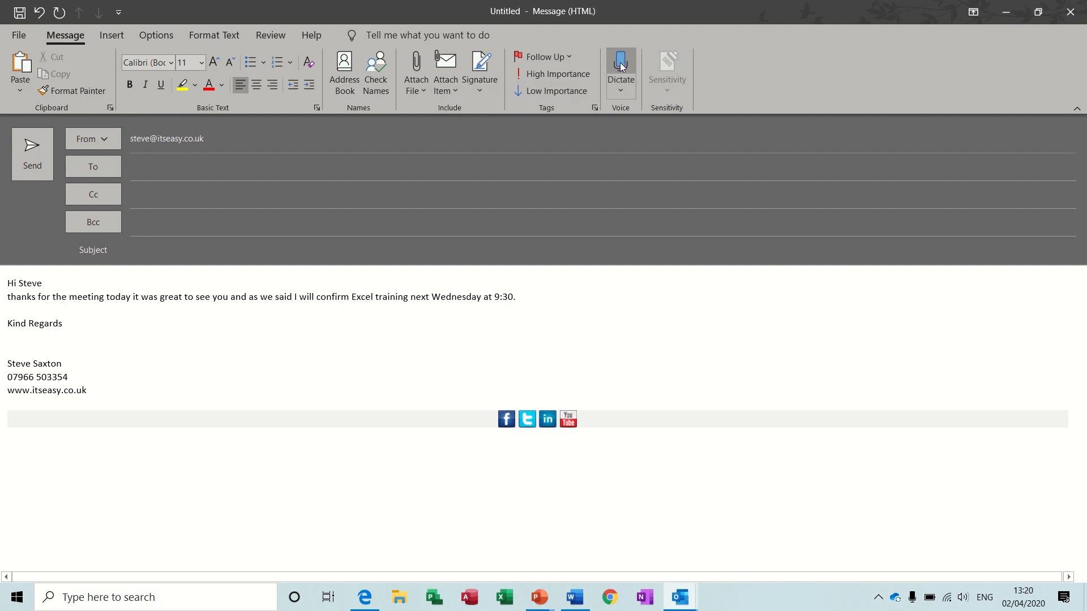
Make sure dictation is off, then minimise the Outlook message to return to Word.
left_click(515, 297)
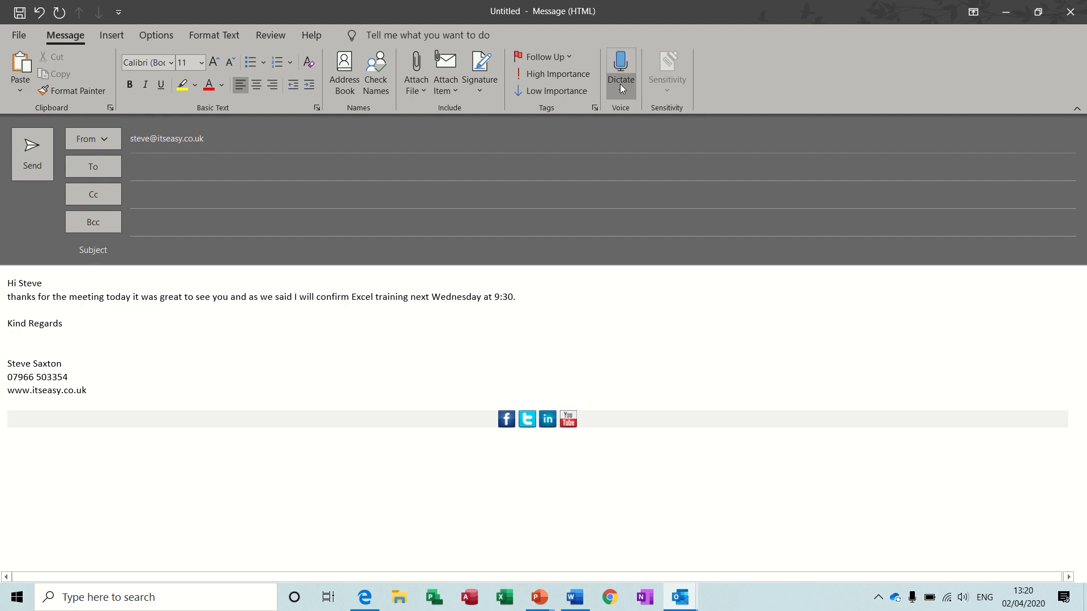
left_click(516, 297)
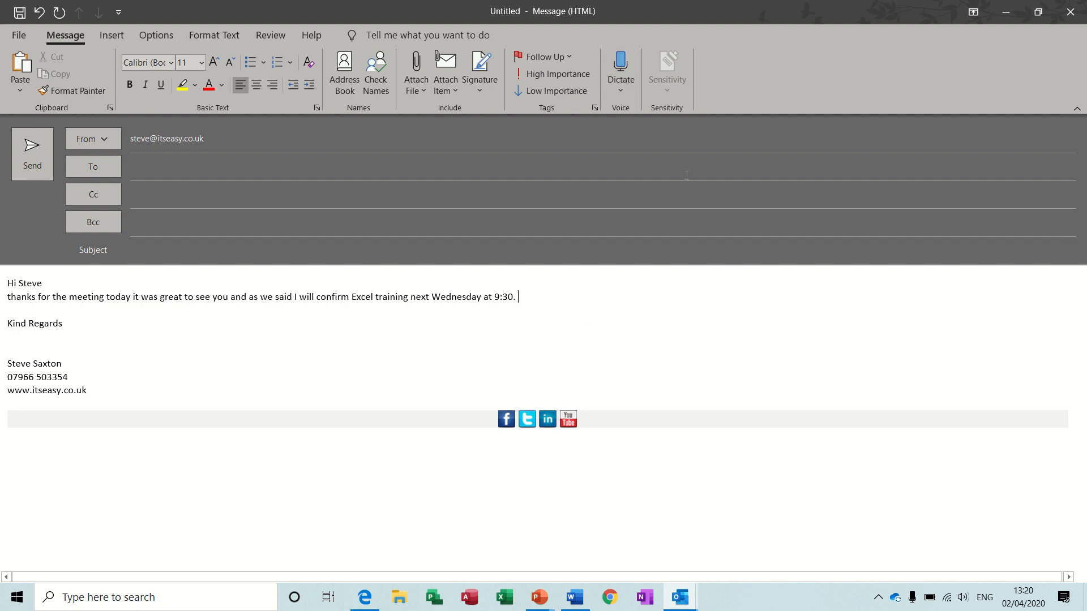
mouse_move(571, 319)
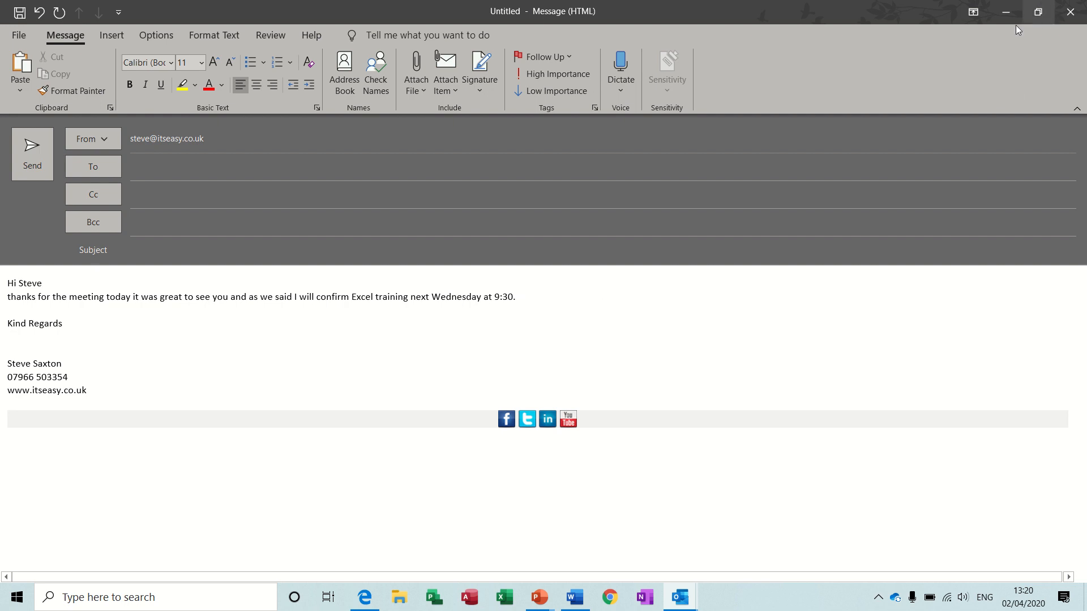
left_click(574, 596)
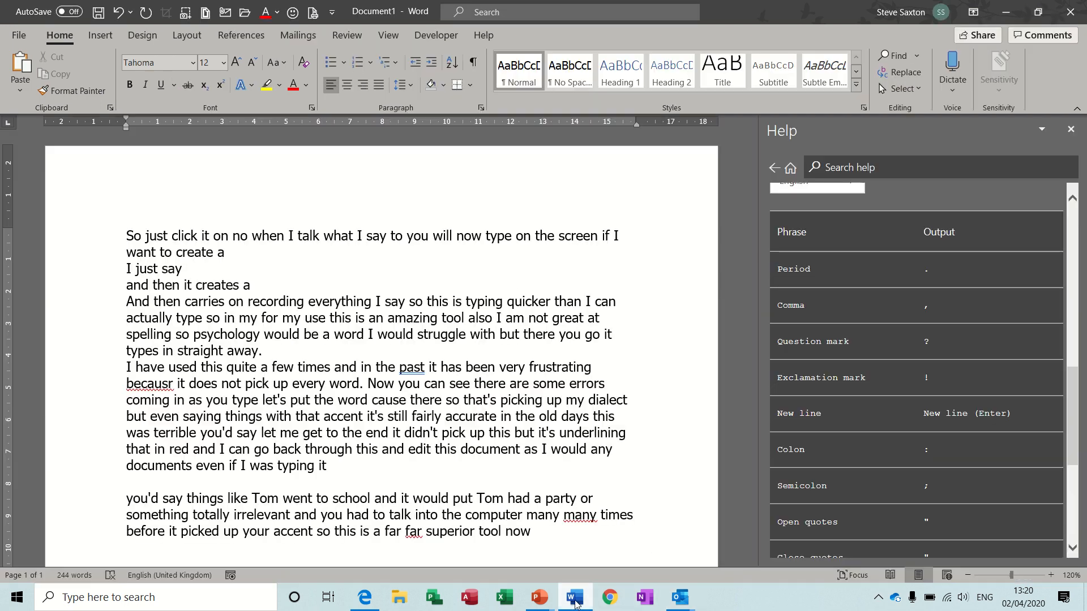
mouse_move(855, 339)
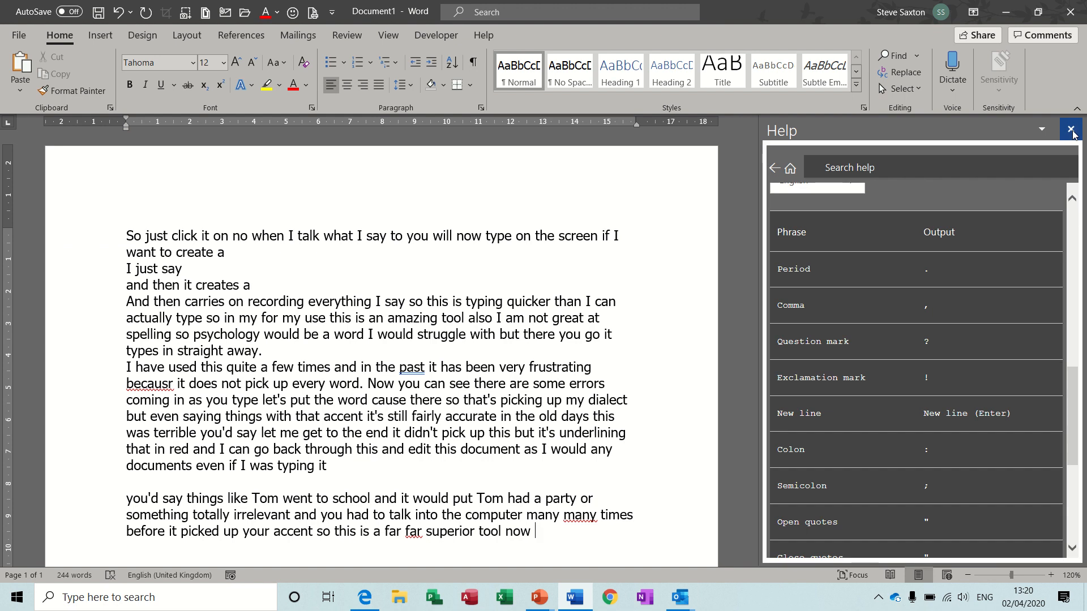
Close the dictation Help pane beside the 244-word Word document.
left_click(1073, 129)
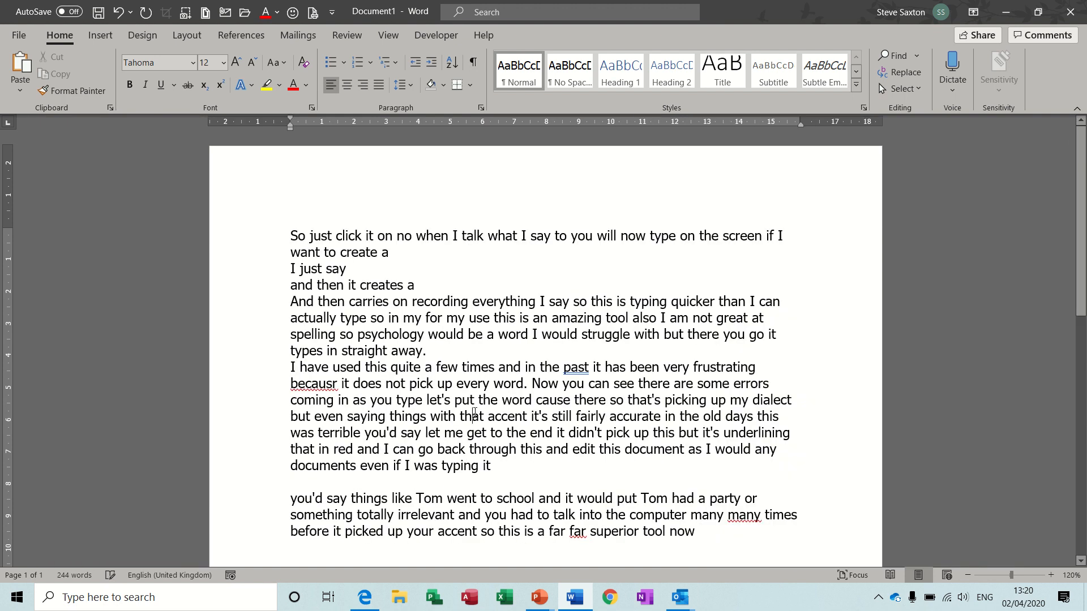